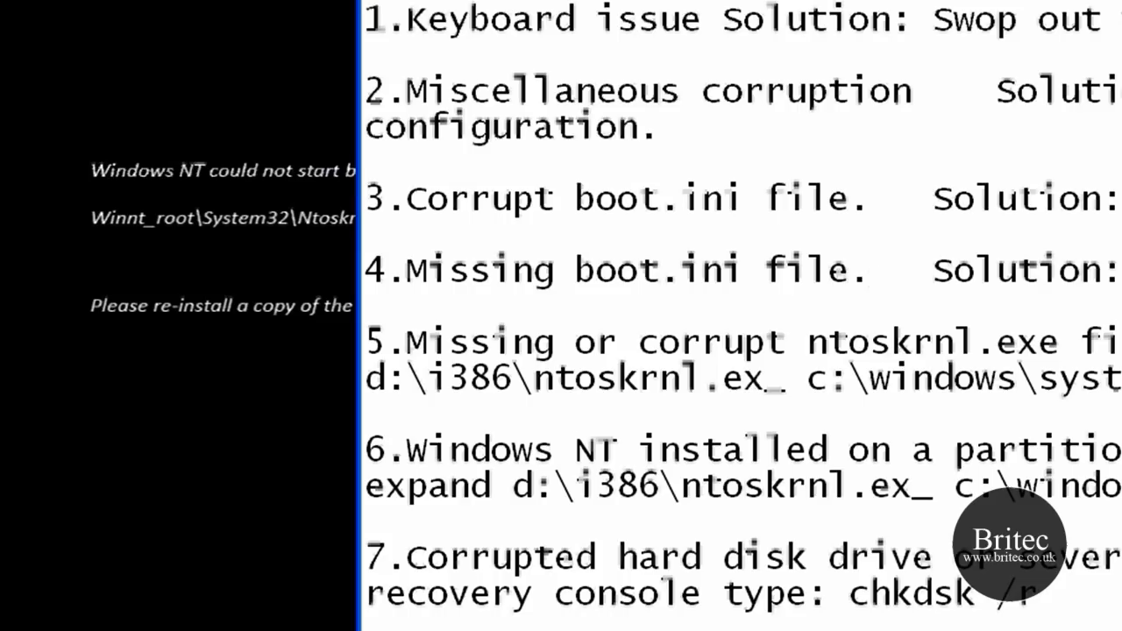
# Highlight the list items in the notes, including item 2's 'last known' words and item 5 on ntoskrnl.exe
pyautogui.scroll(-3)
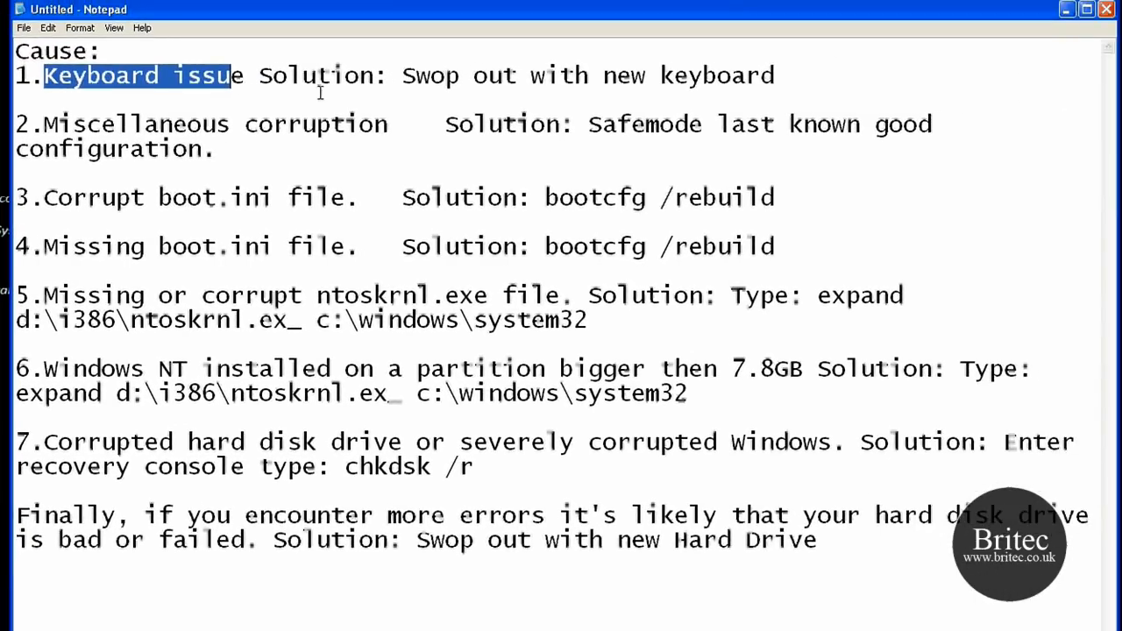
pyautogui.moveTo(772, 68)
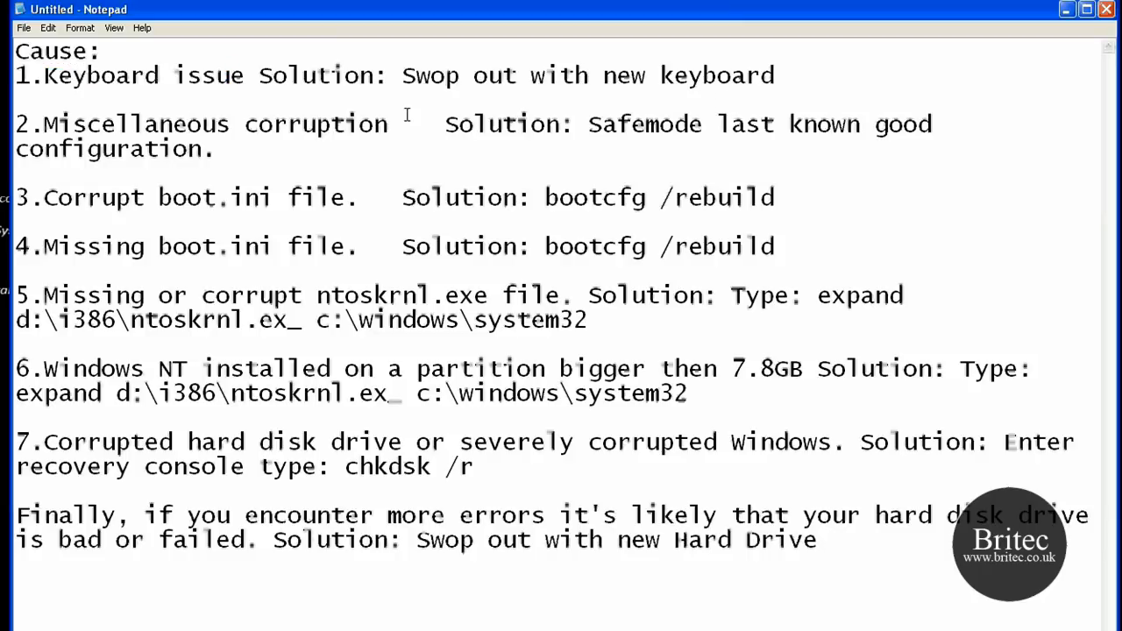
pyautogui.moveTo(46, 123); pyautogui.dragTo(377, 123)
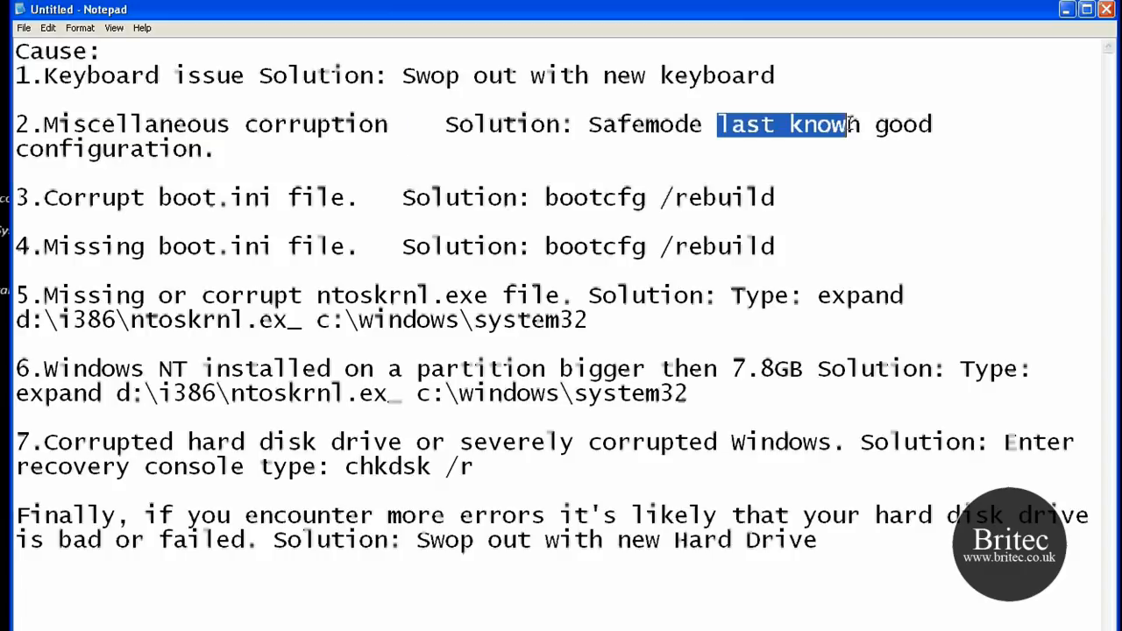
pyautogui.moveTo(845, 123); pyautogui.dragTo(961, 155)
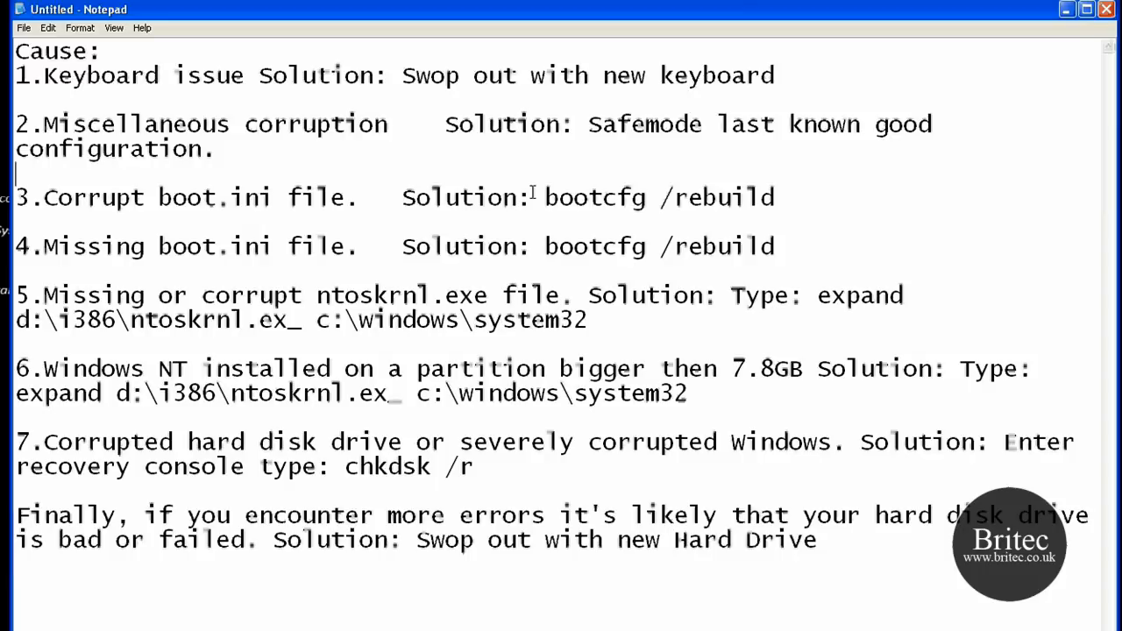
pyautogui.moveTo(759, 202)
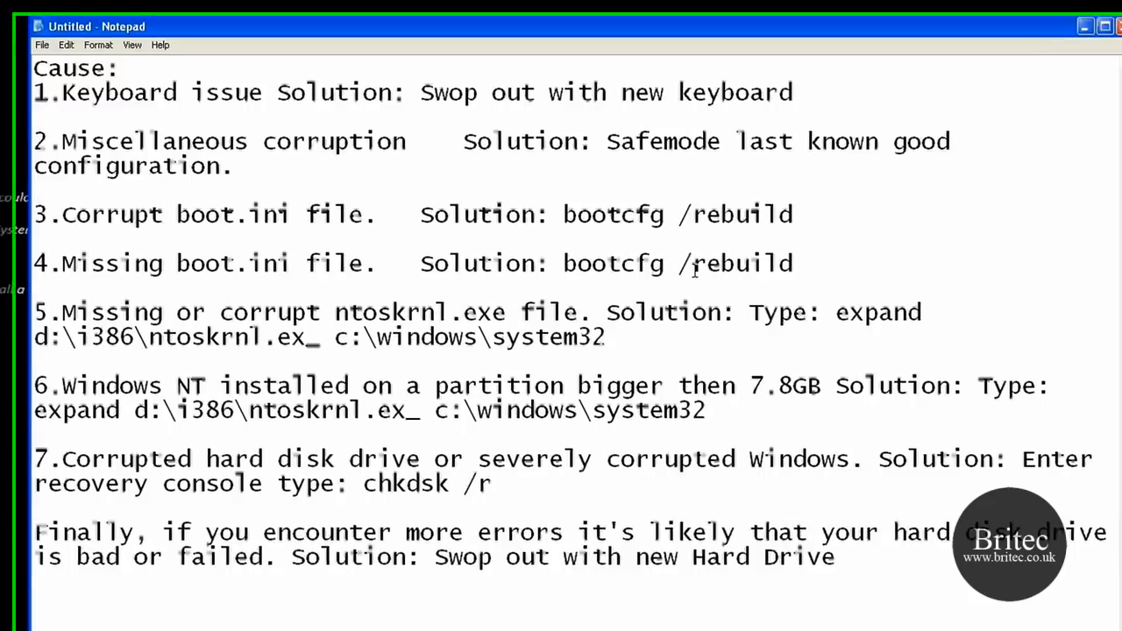
pyautogui.moveTo(35, 197); pyautogui.dragTo(775, 247)
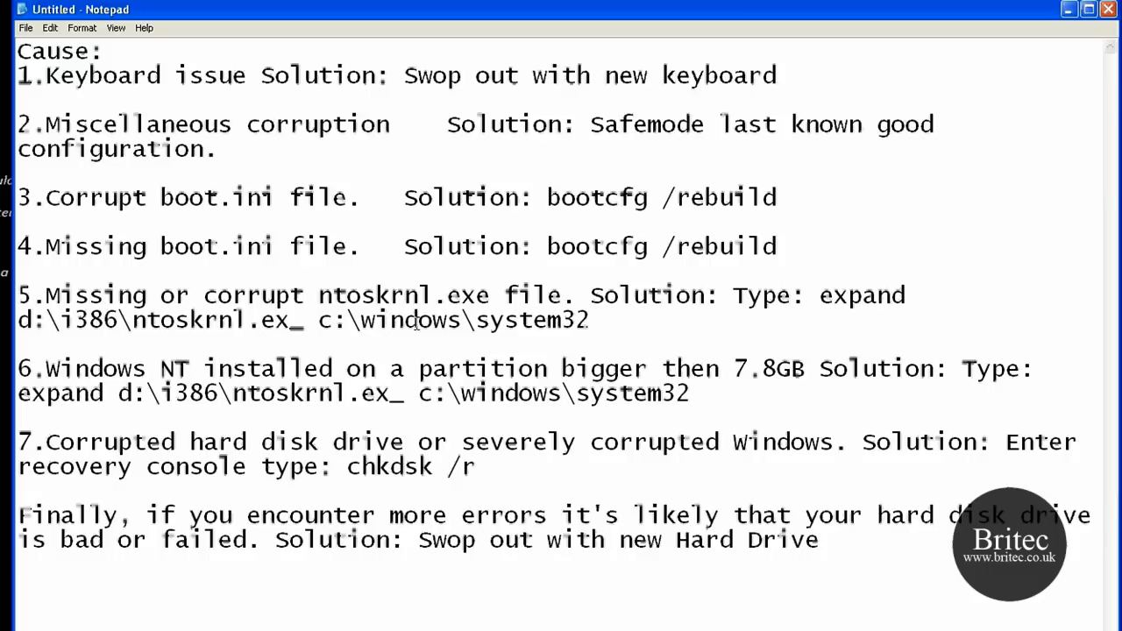
pyautogui.moveTo(39, 291)
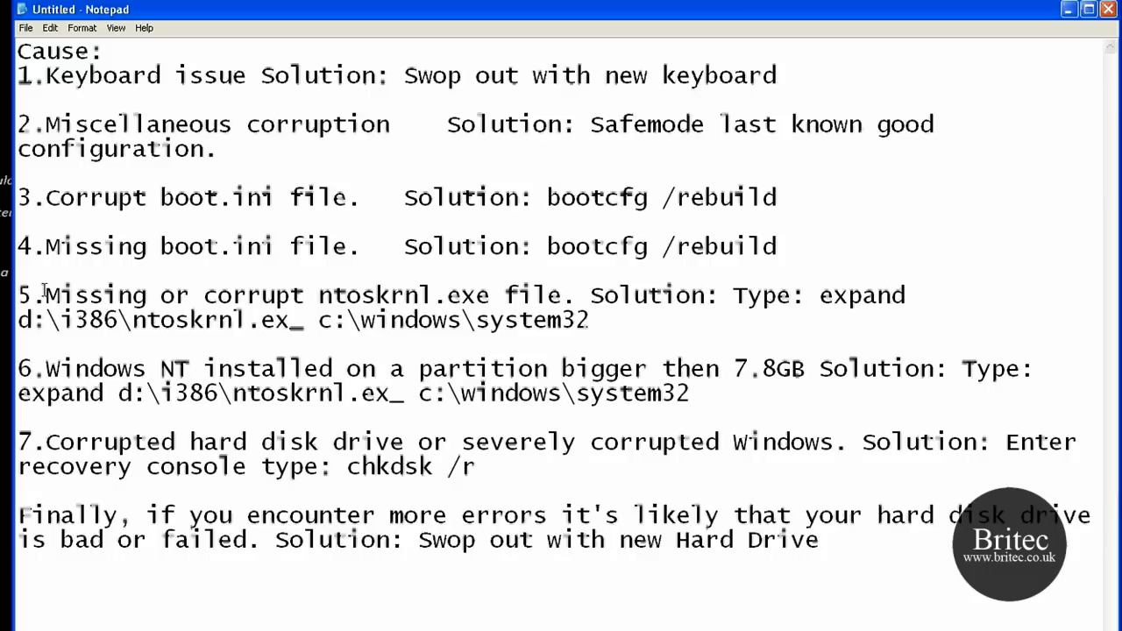
pyautogui.moveTo(449, 314)
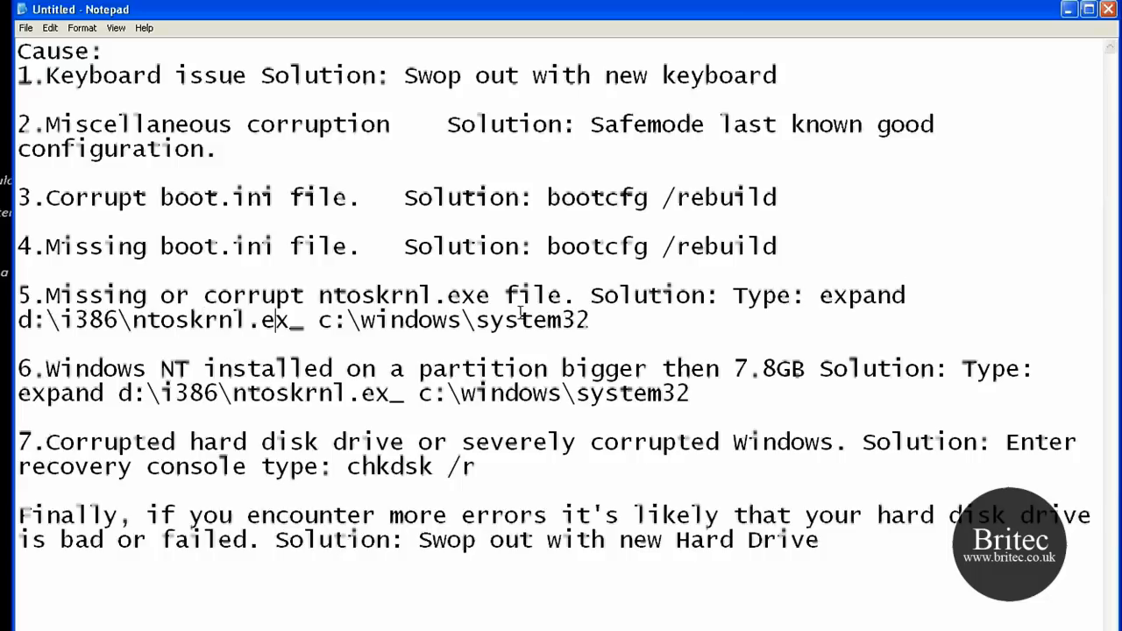
pyautogui.moveTo(141, 402)
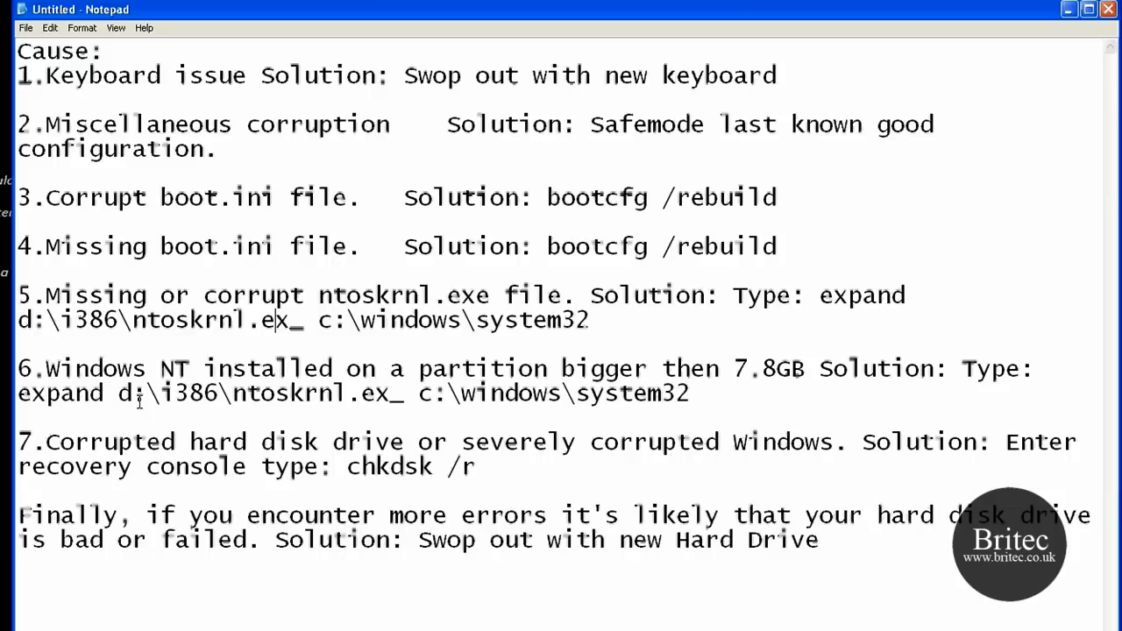
pyautogui.moveTo(45, 368); pyautogui.dragTo(491, 368)
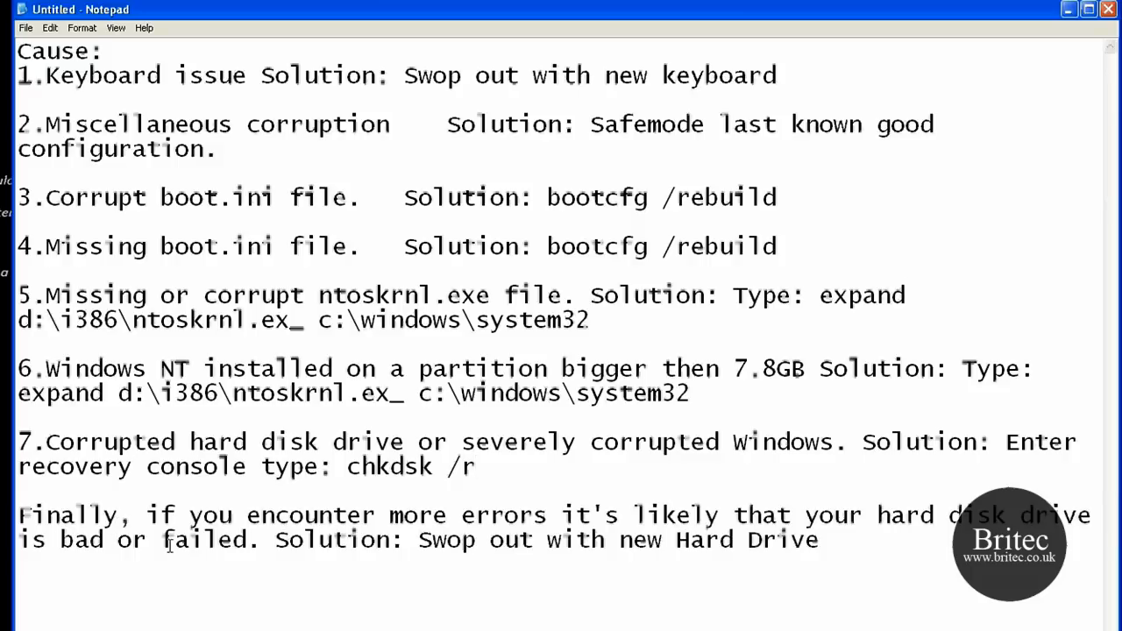
# Highlight the failing hard-drive note, then minimise Notepad to reveal the XP virtual machine
pyautogui.moveTo(17, 516); pyautogui.dragTo(259, 540)
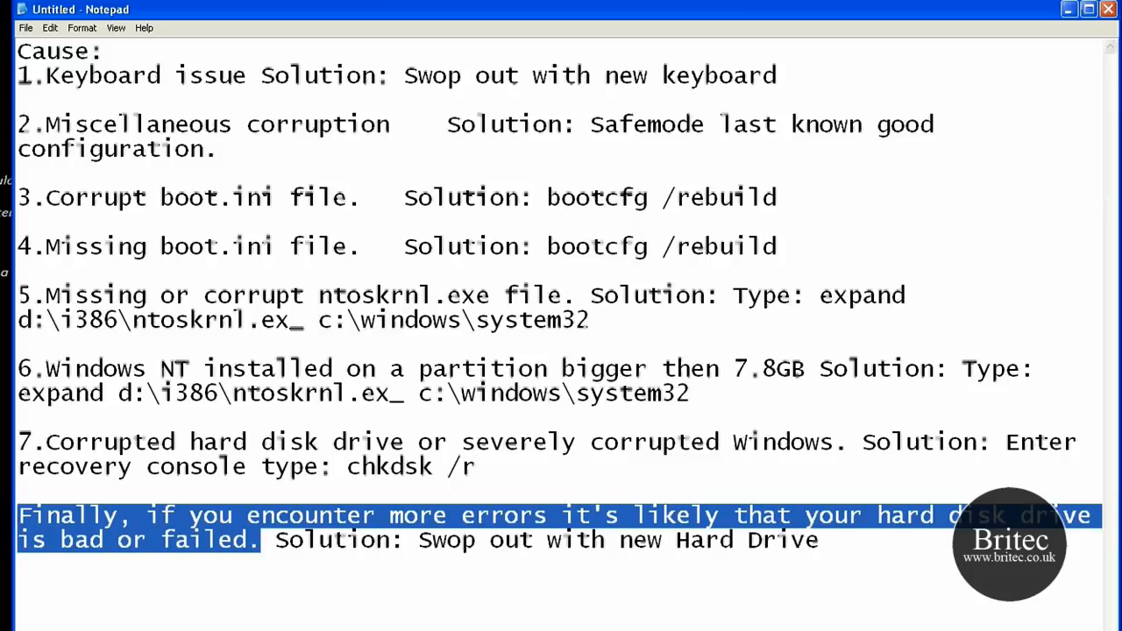
pyautogui.click(270, 544)
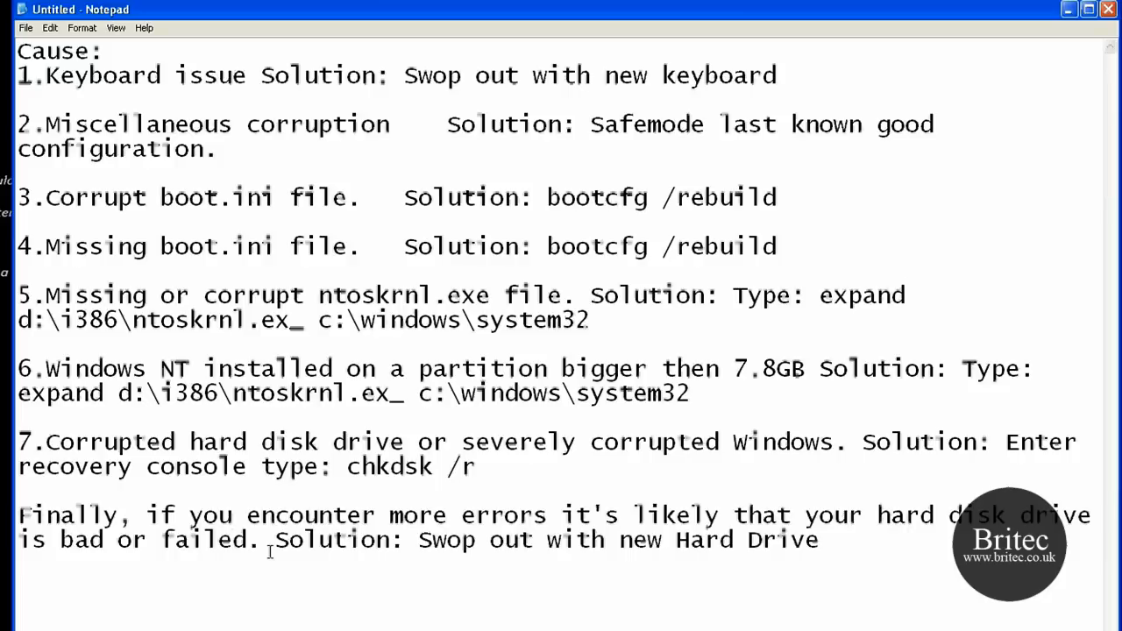
pyautogui.moveTo(447, 540)
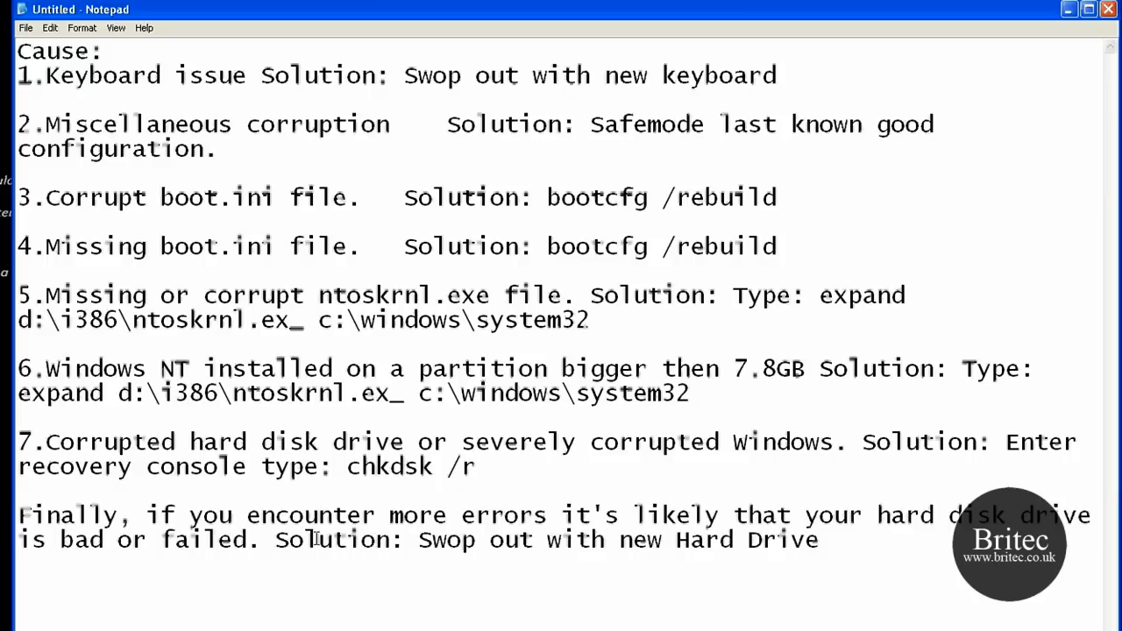
pyautogui.moveTo(417, 540); pyautogui.dragTo(819, 540)
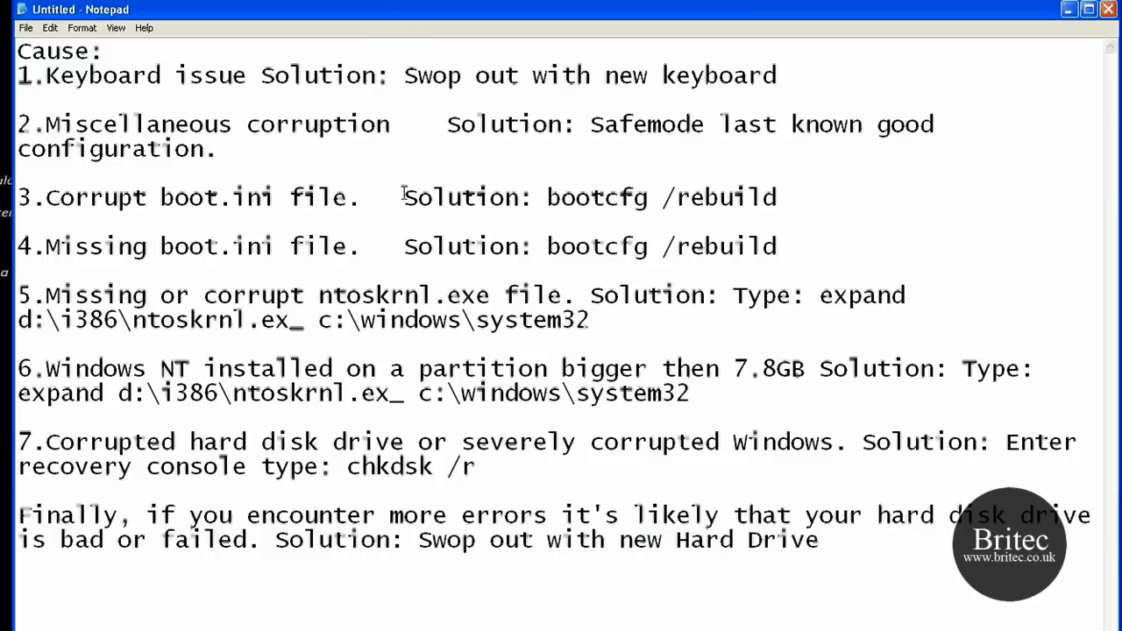
pyautogui.doubleClick(673, 393)
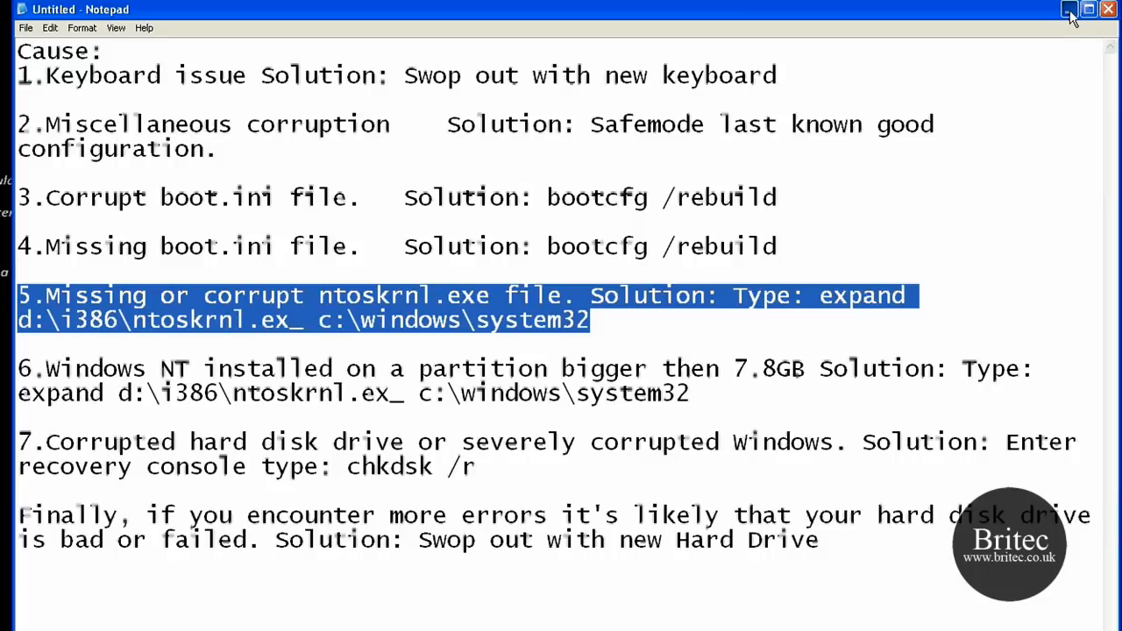
pyautogui.click(1070, 11)
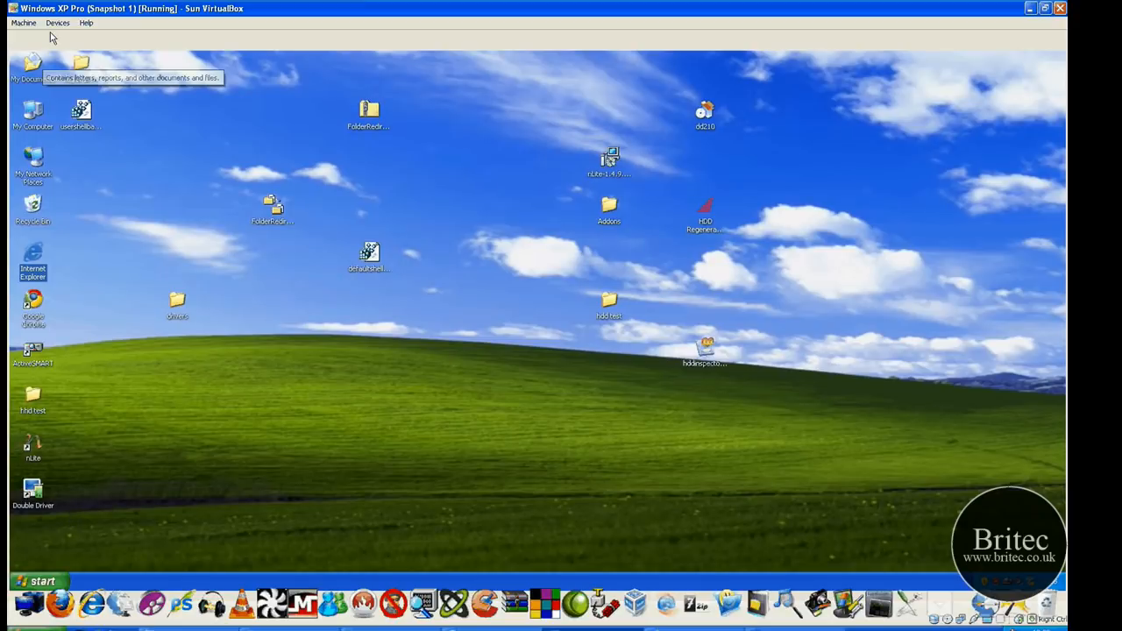
# Mount the host CD drive in the XP virtual machine and restart it
pyautogui.click(56, 21)
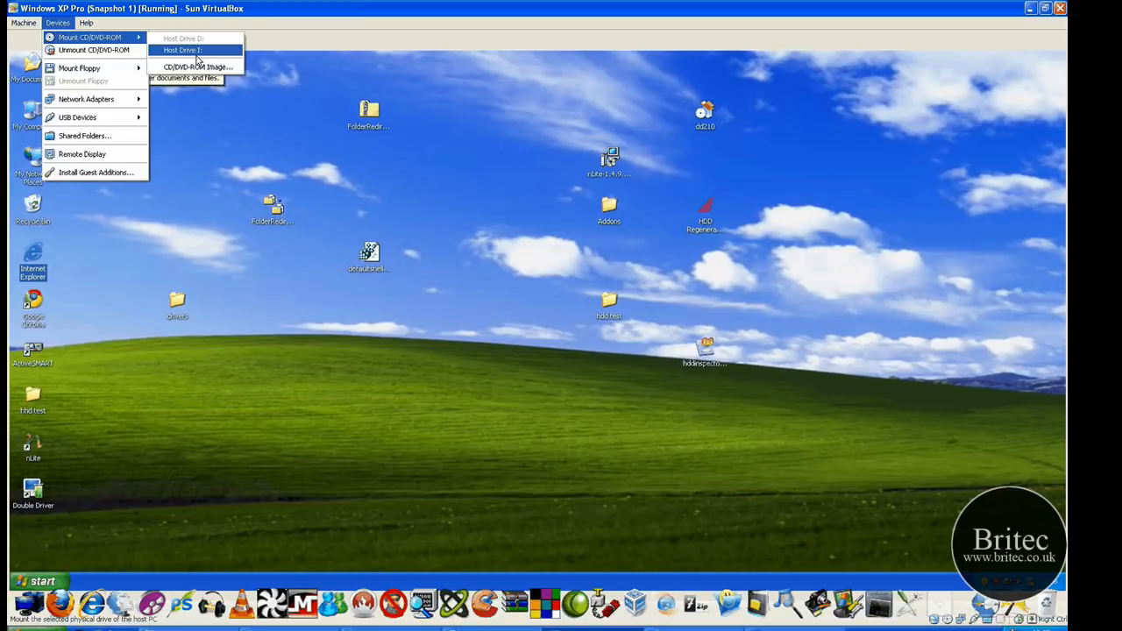
pyautogui.moveTo(185, 39)
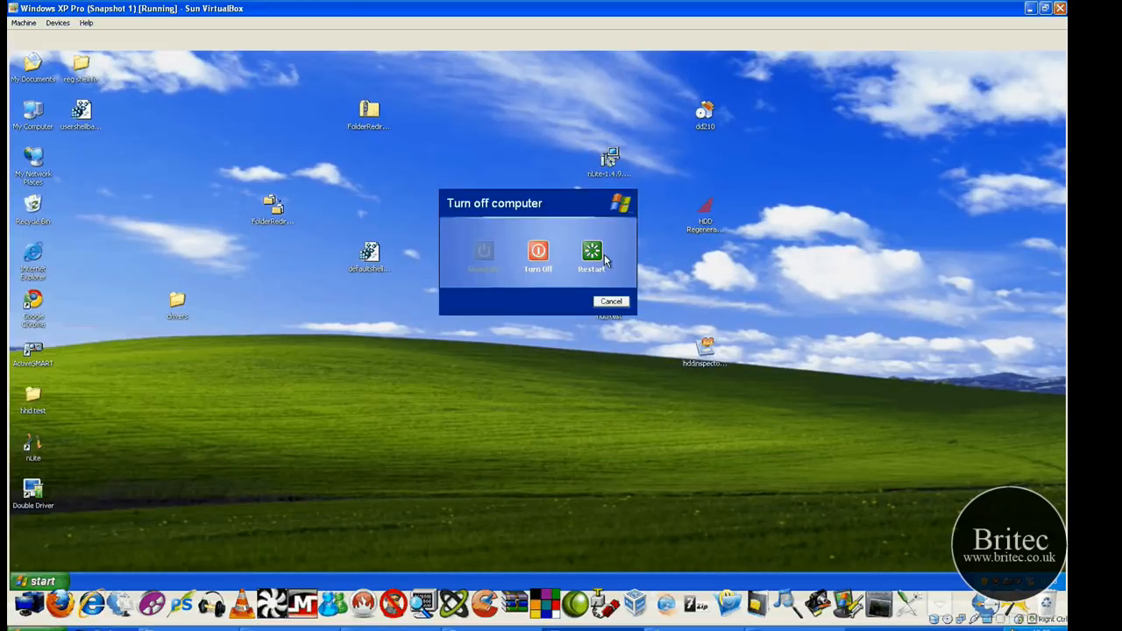
pyautogui.click(611, 301)
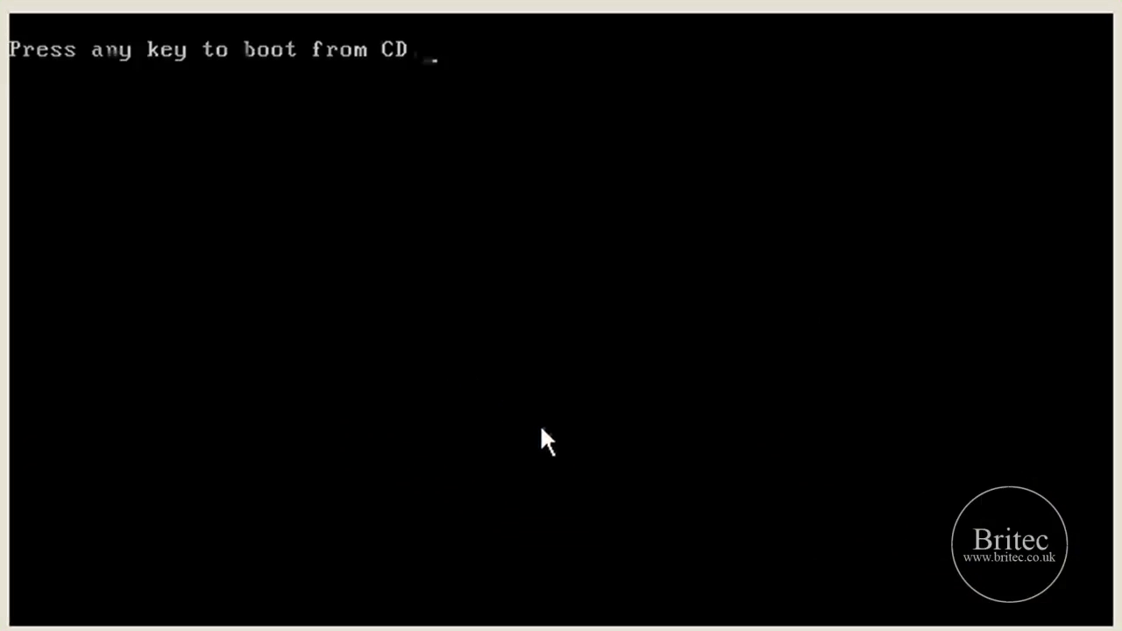
# Answer the 'Press any key to boot from CD' prompt so Windows Setup loads
pyautogui.press('enter')
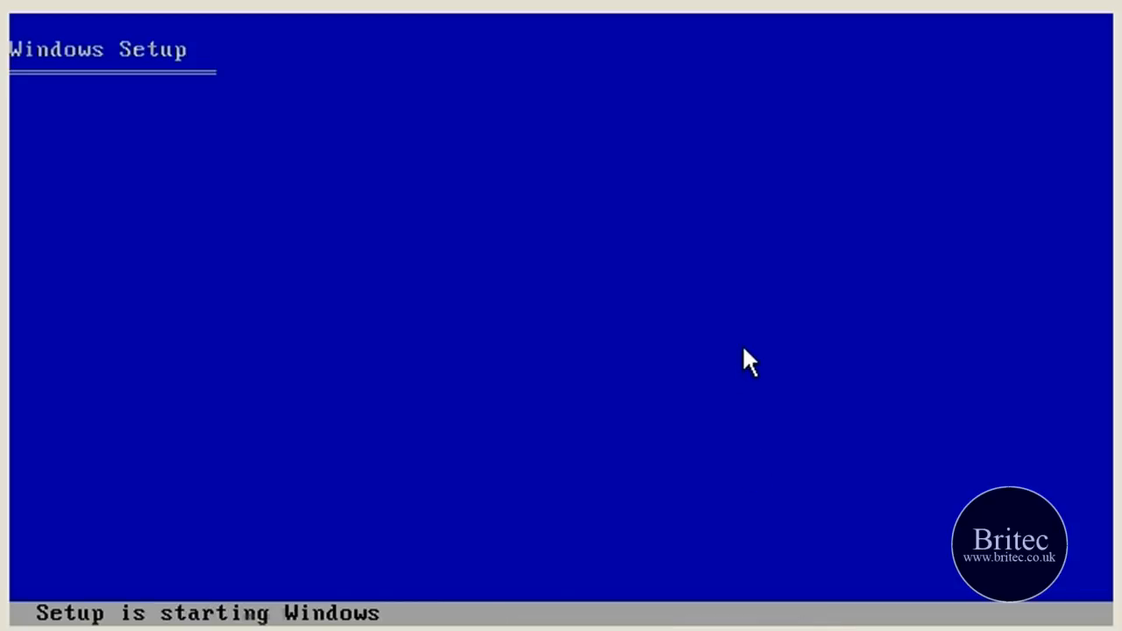
pyautogui.moveTo(362, 411)
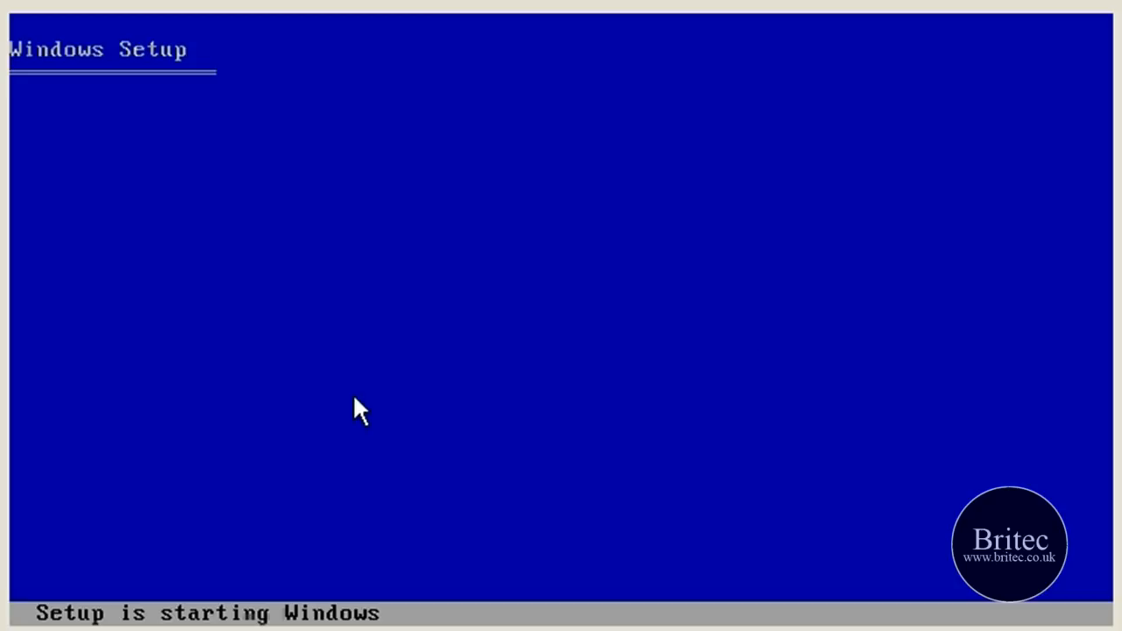
pyautogui.moveTo(387, 393)
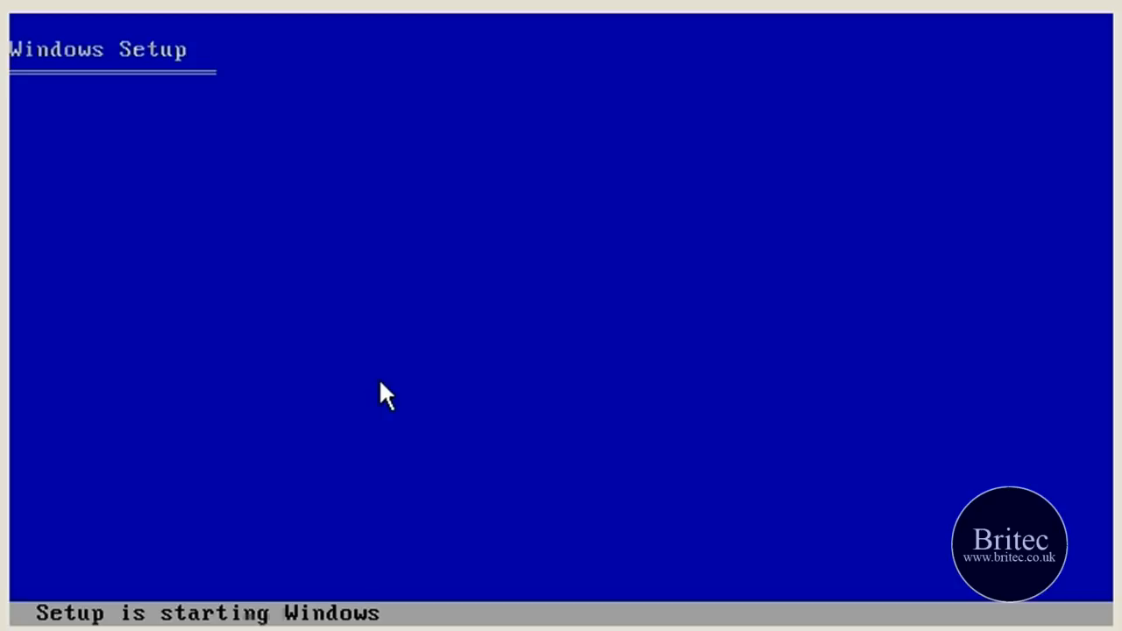
pyautogui.moveTo(353, 509)
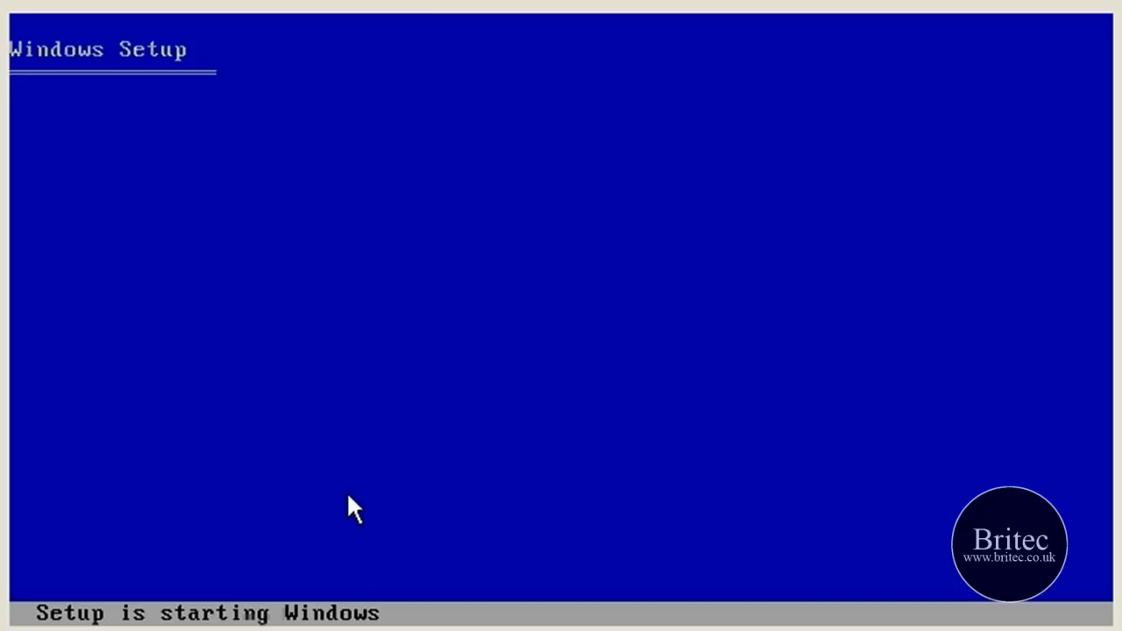
pyautogui.moveTo(375, 306)
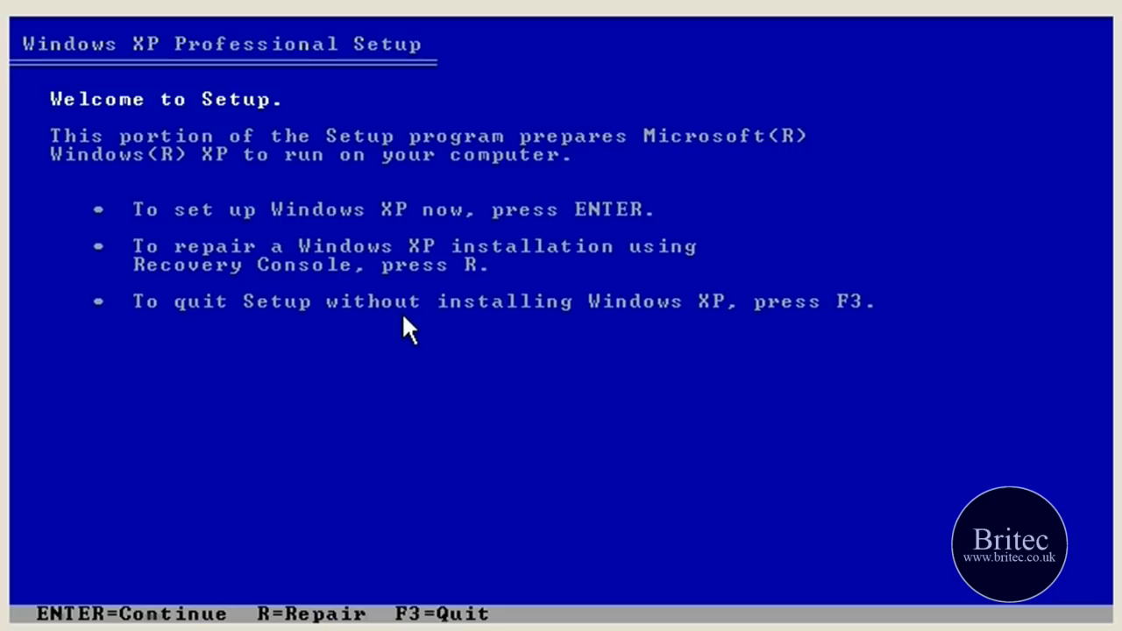
pyautogui.moveTo(394, 280)
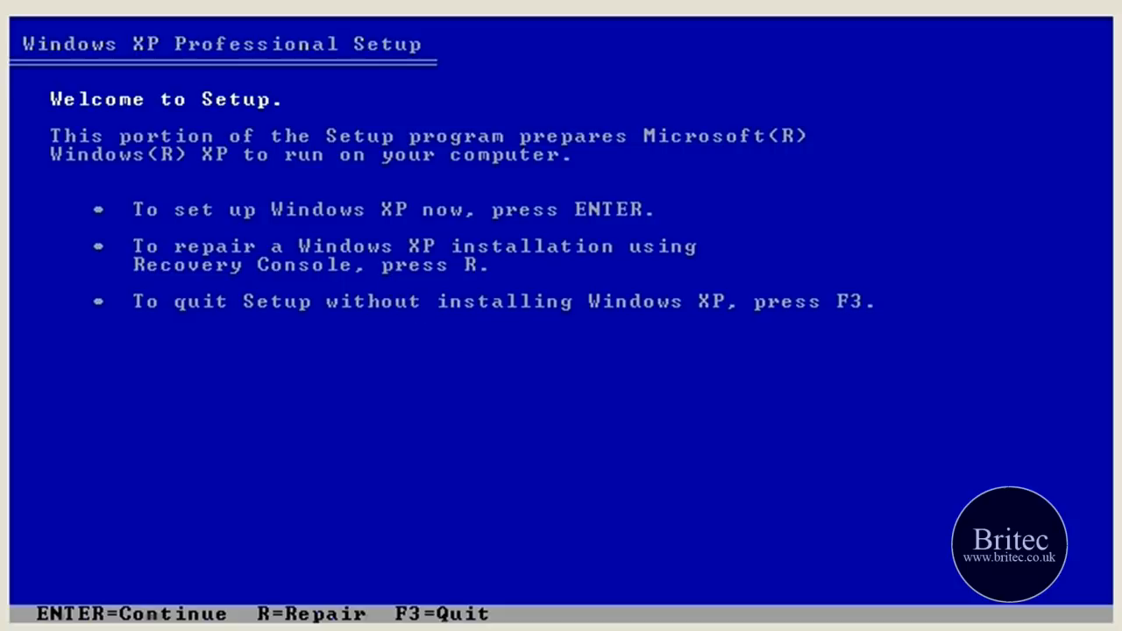
# Choose R at Welcome to Setup to enter the Recovery Console
pyautogui.press('r')
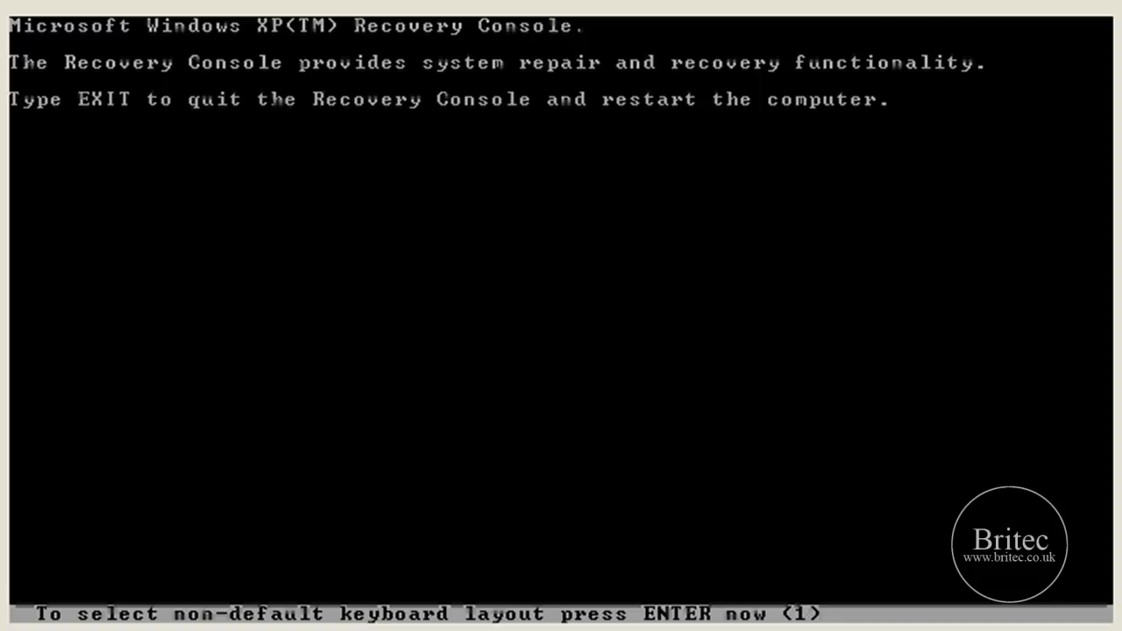
# Log on to installation 1 (C:\WINDOWS) with an empty Administrator password
pyautogui.press('enter')
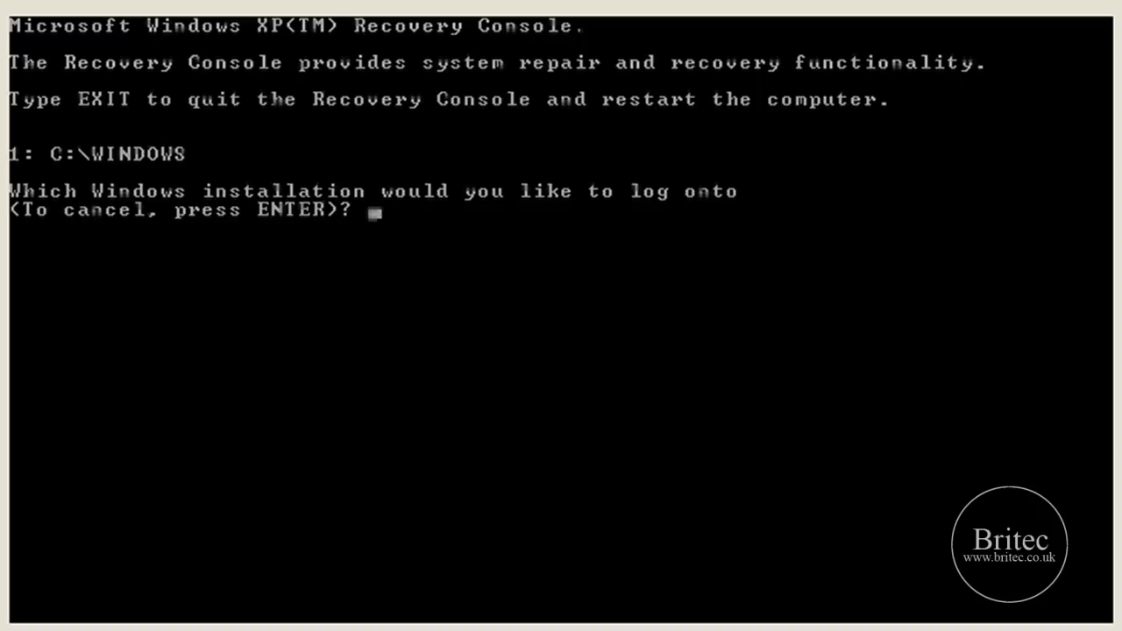
pyautogui.write('1')
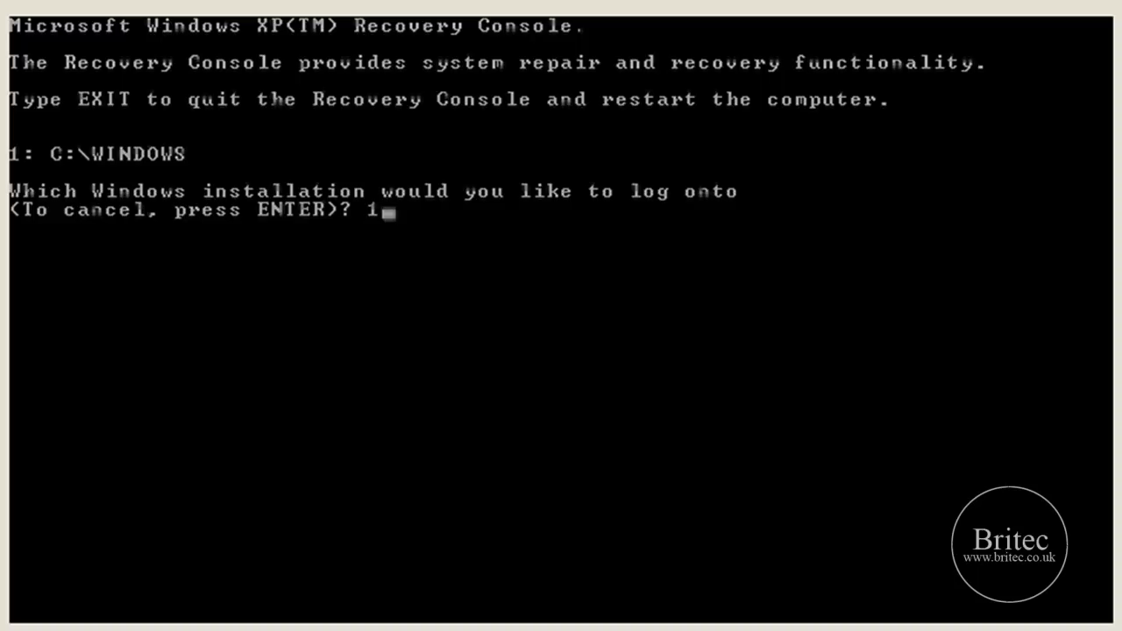
pyautogui.press('enter')
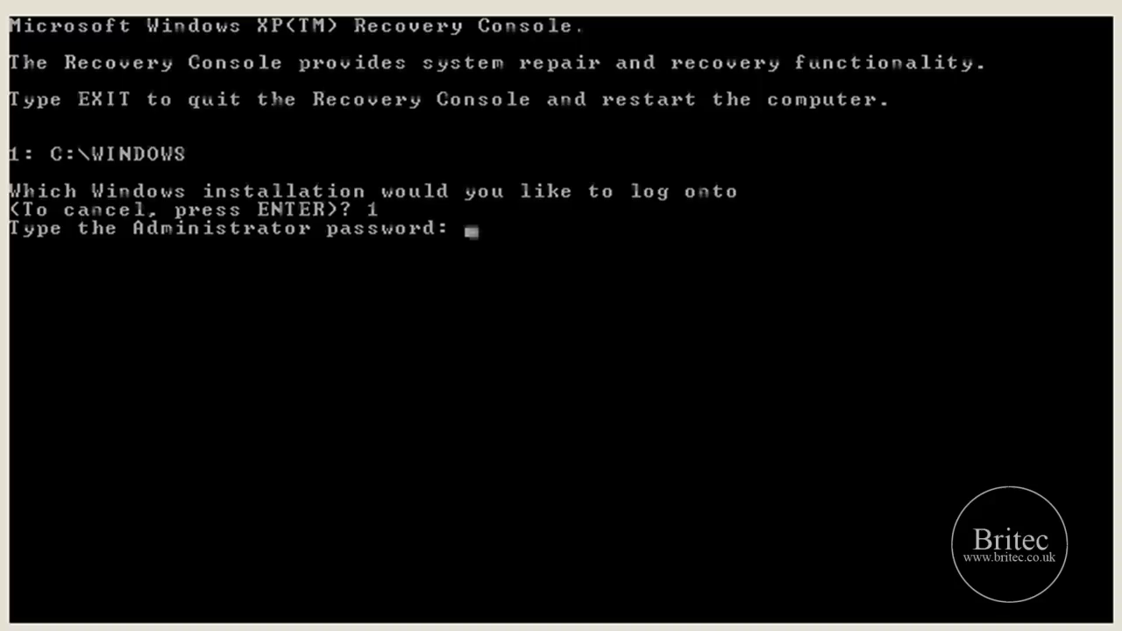
pyautogui.press('enter')
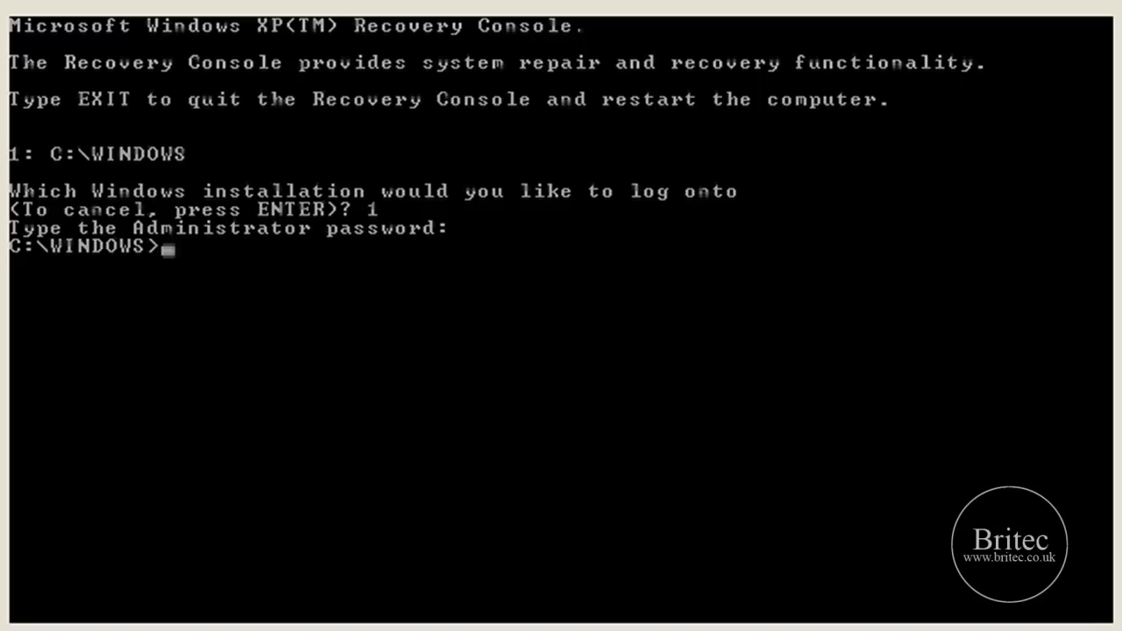
# Change into system32 and run map to list drives, showing the CD-ROM as D:
pyautogui.write('cd sys')
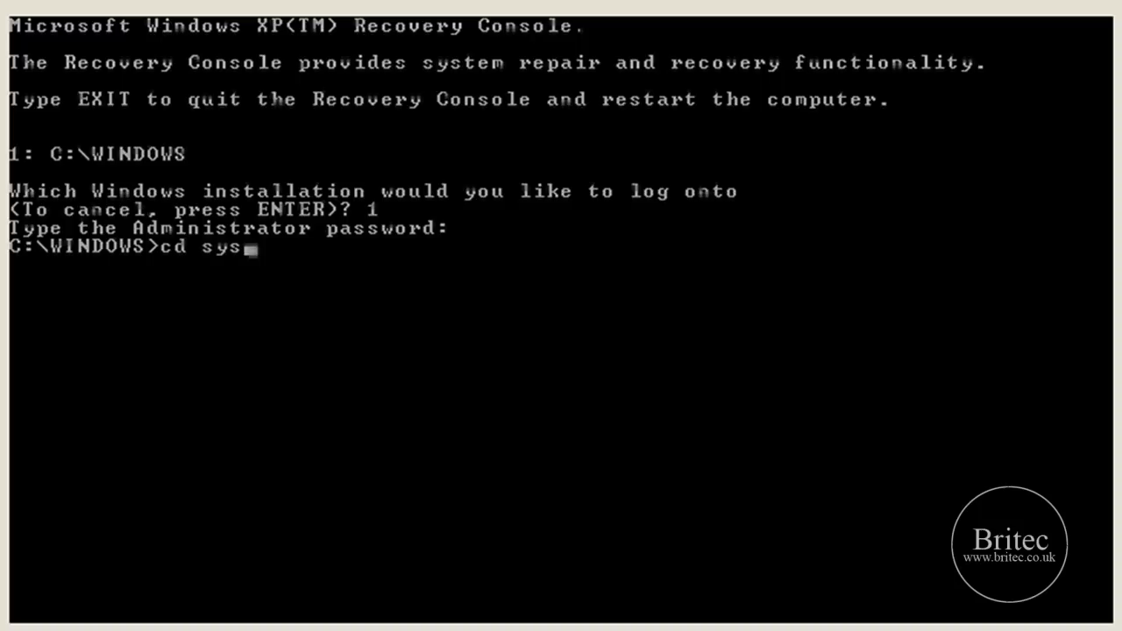
pyautogui.write('tem32')
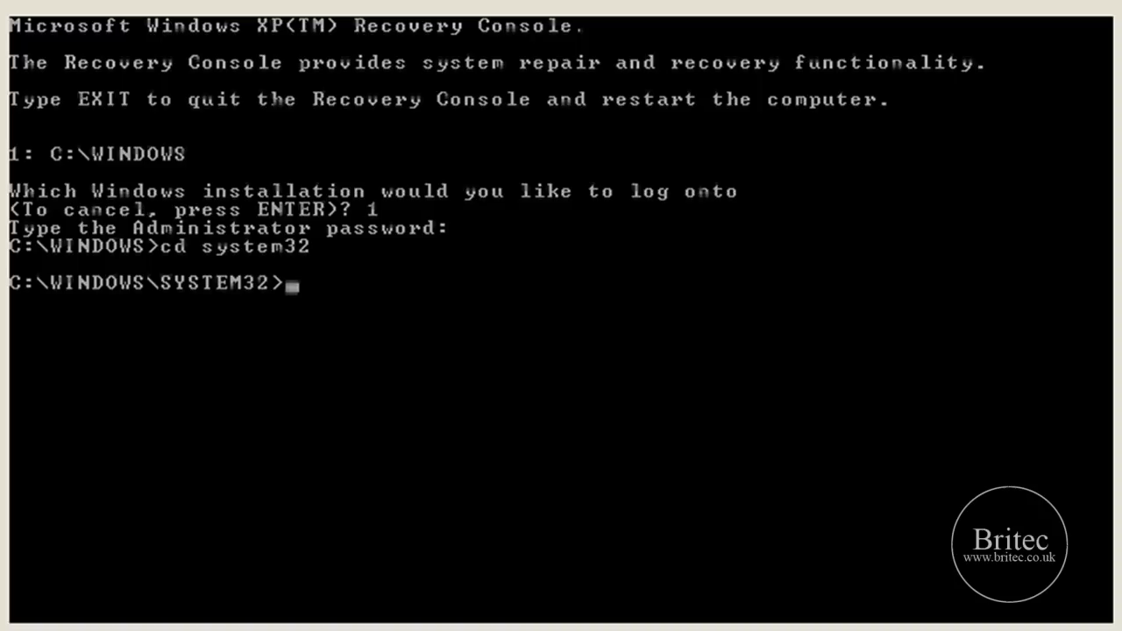
pyautogui.write('ma')
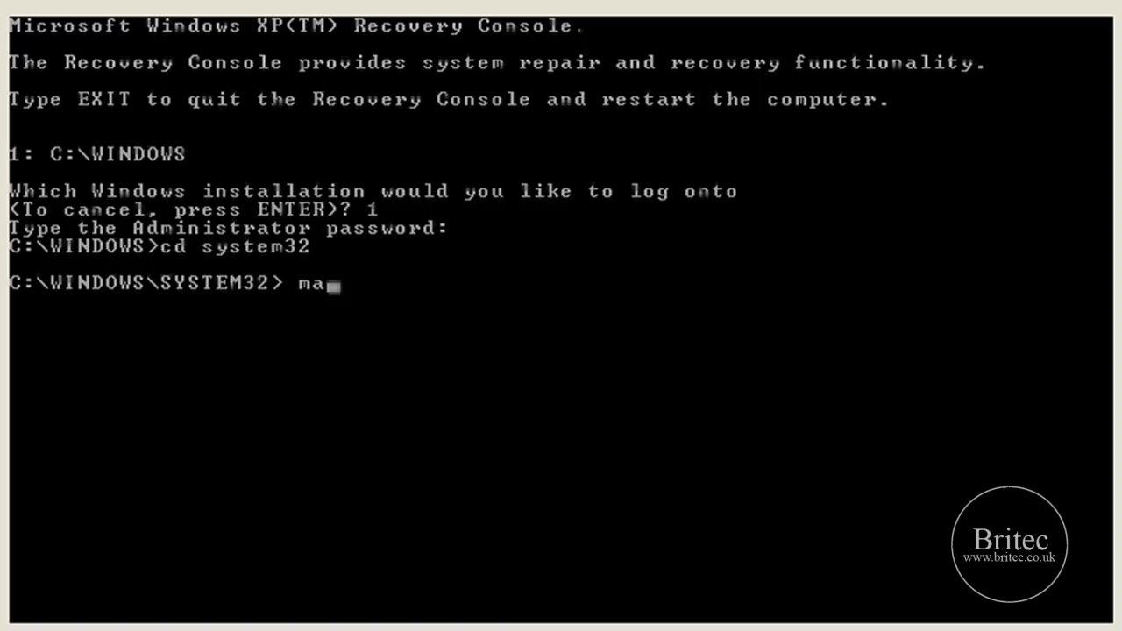
pyautogui.write('p')
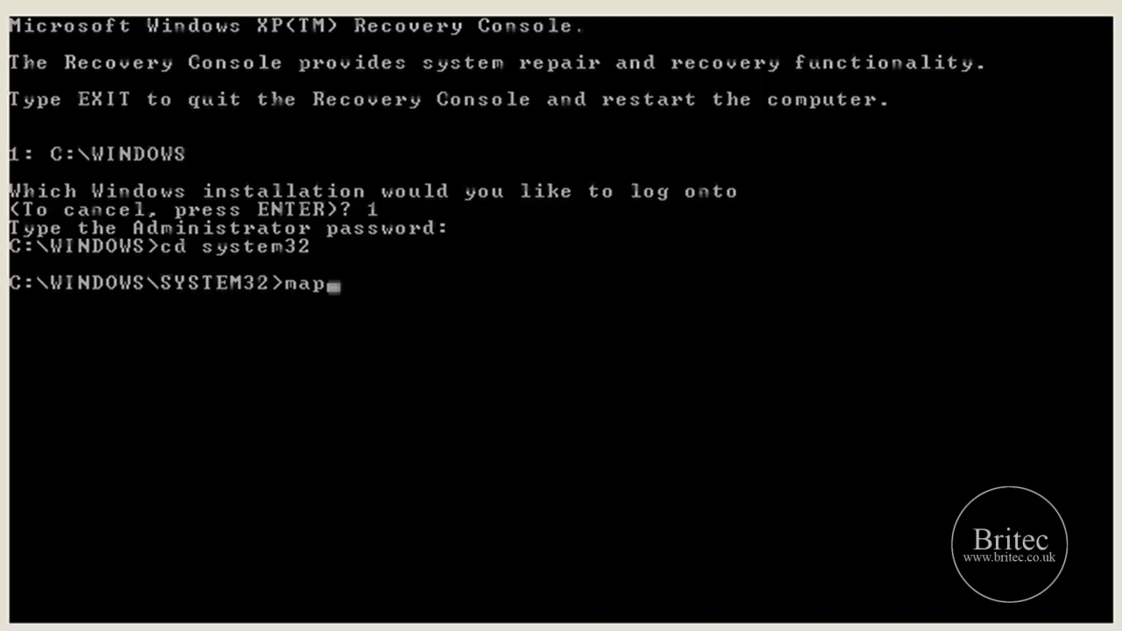
pyautogui.press('enter')
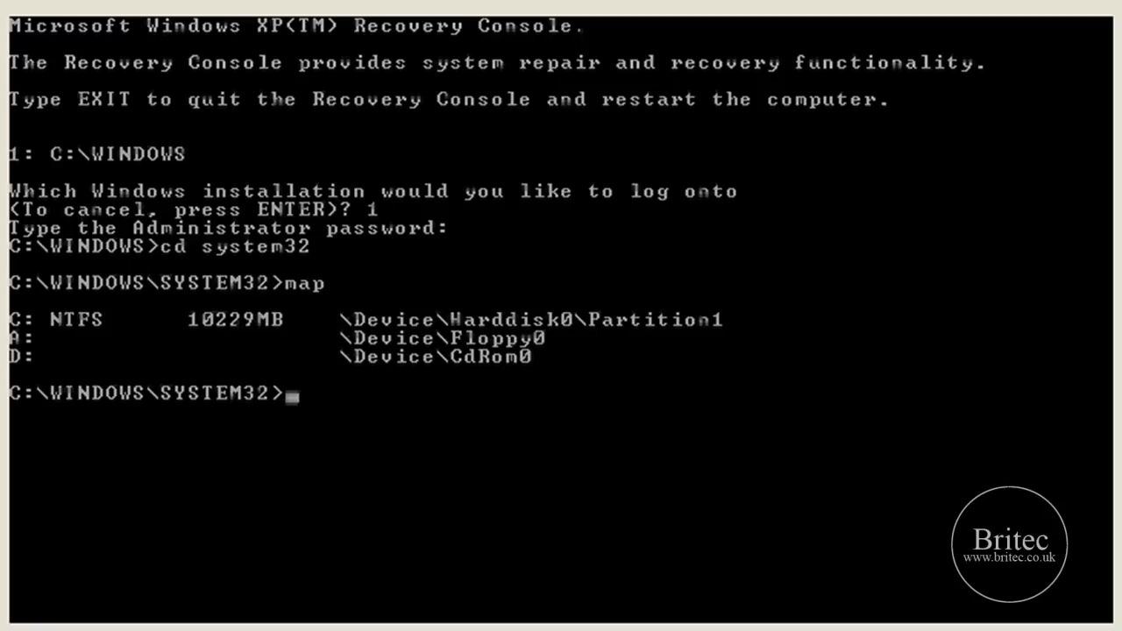
# Run expand d:\i386\ntoskrnl.ex_ into system32 and answer y to overwrite the existing file
pyautogui.write('ex')
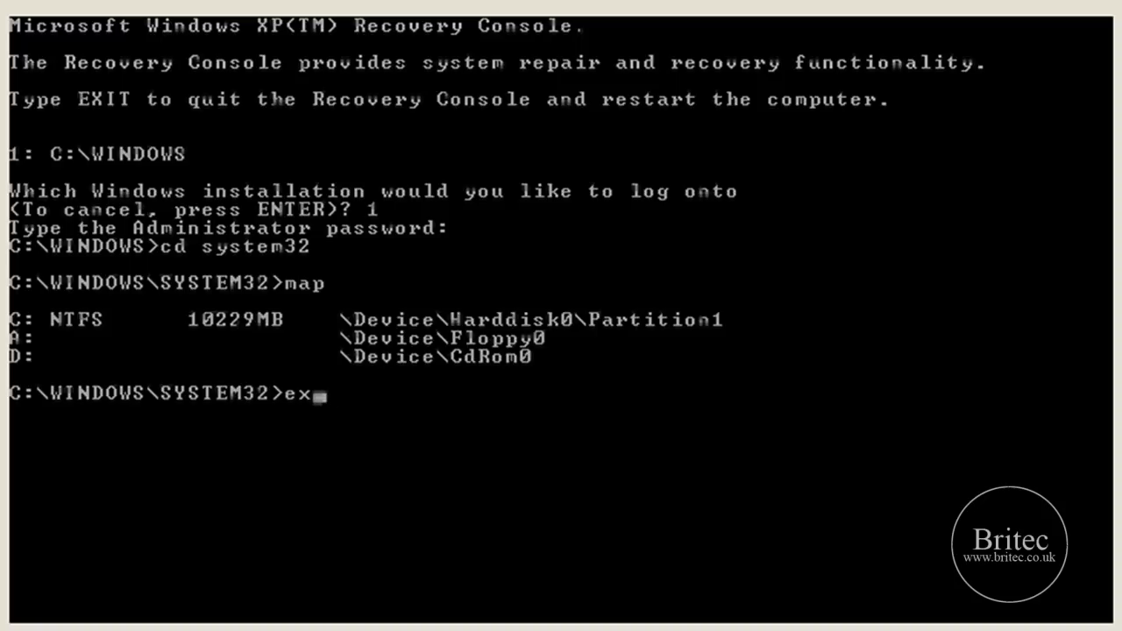
pyautogui.write('pand d:\\')
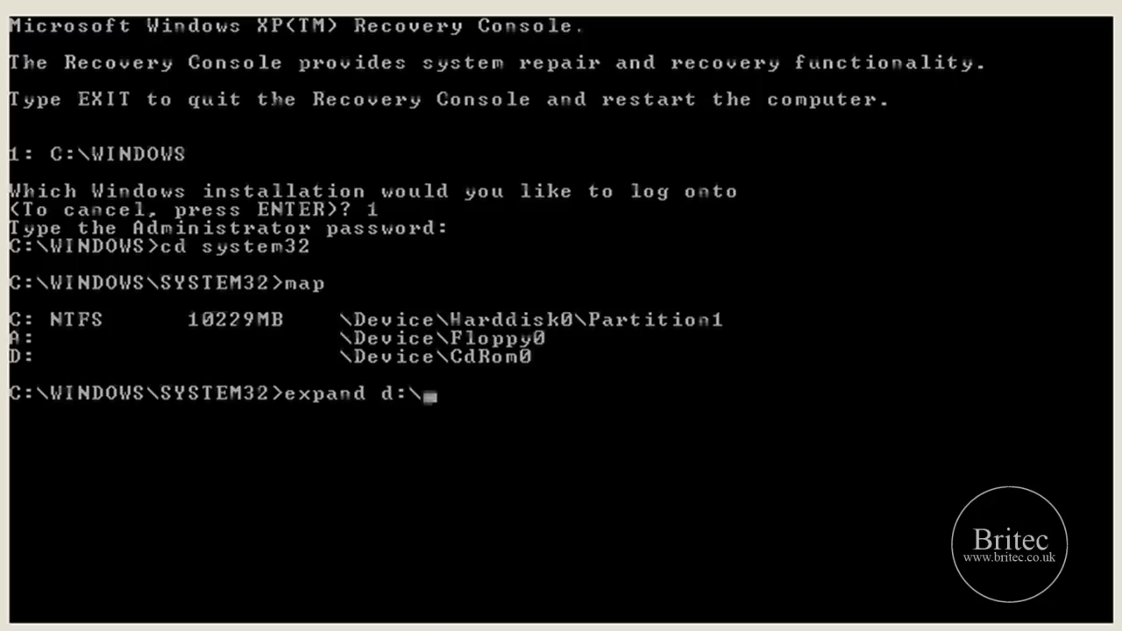
pyautogui.write('i386\\')
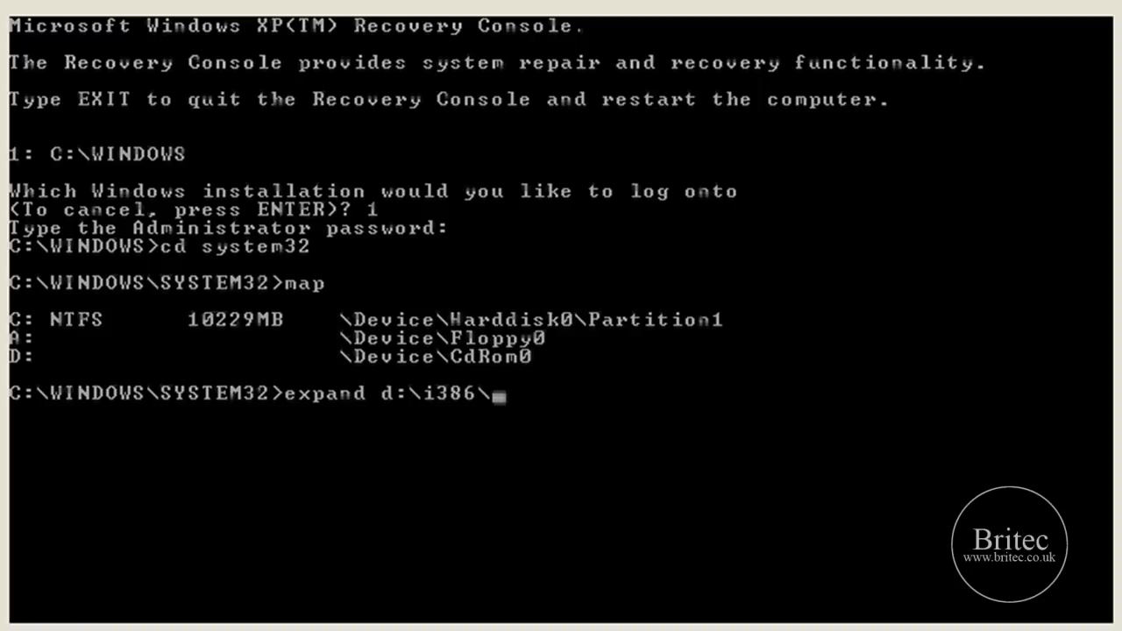
pyautogui.write('nt')
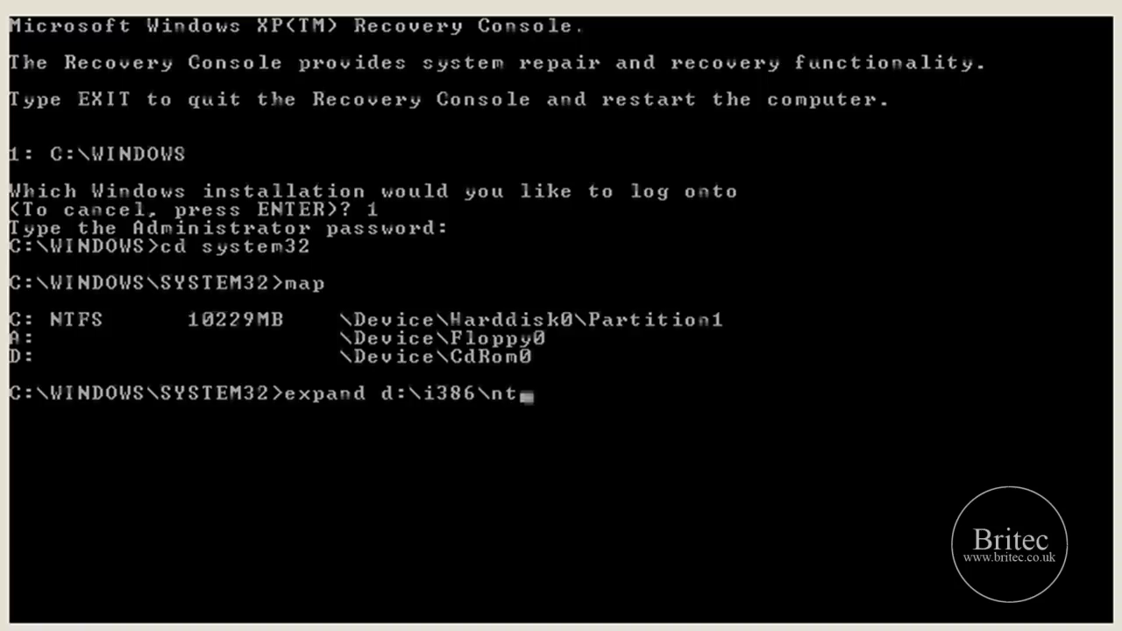
pyautogui.write('osk')
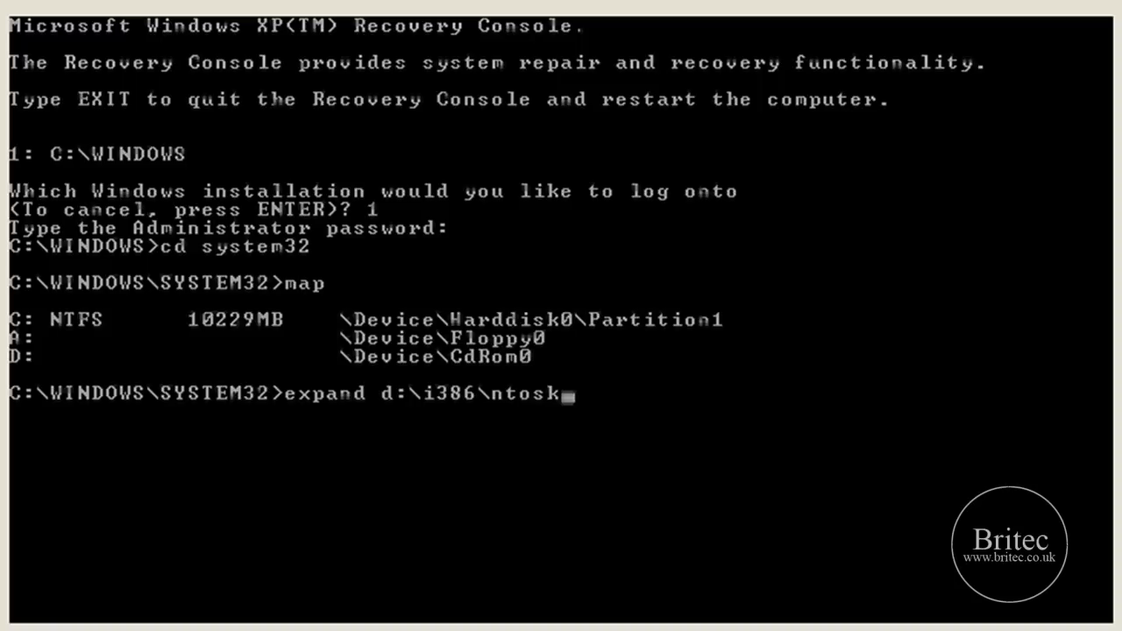
pyautogui.write('r')
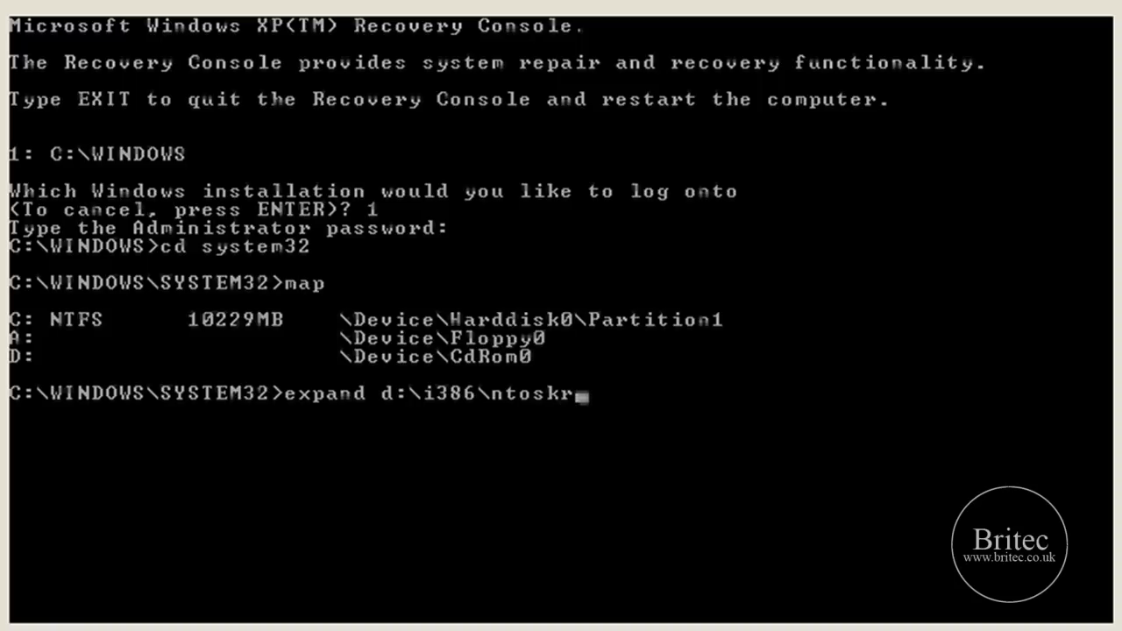
pyautogui.write('nl')
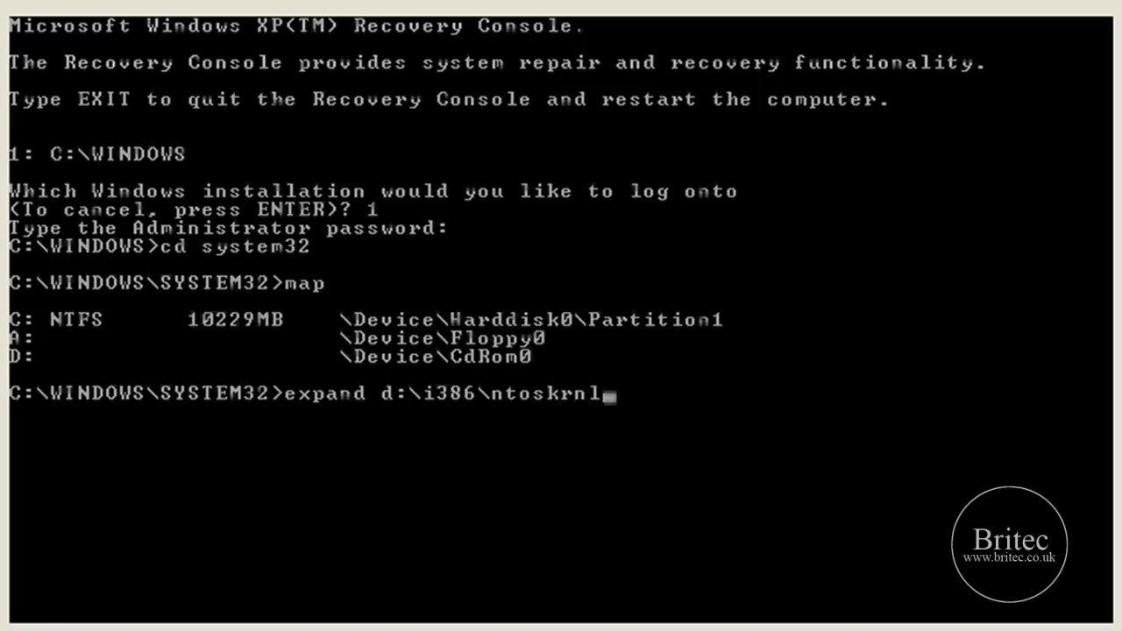
pyautogui.write('.e')
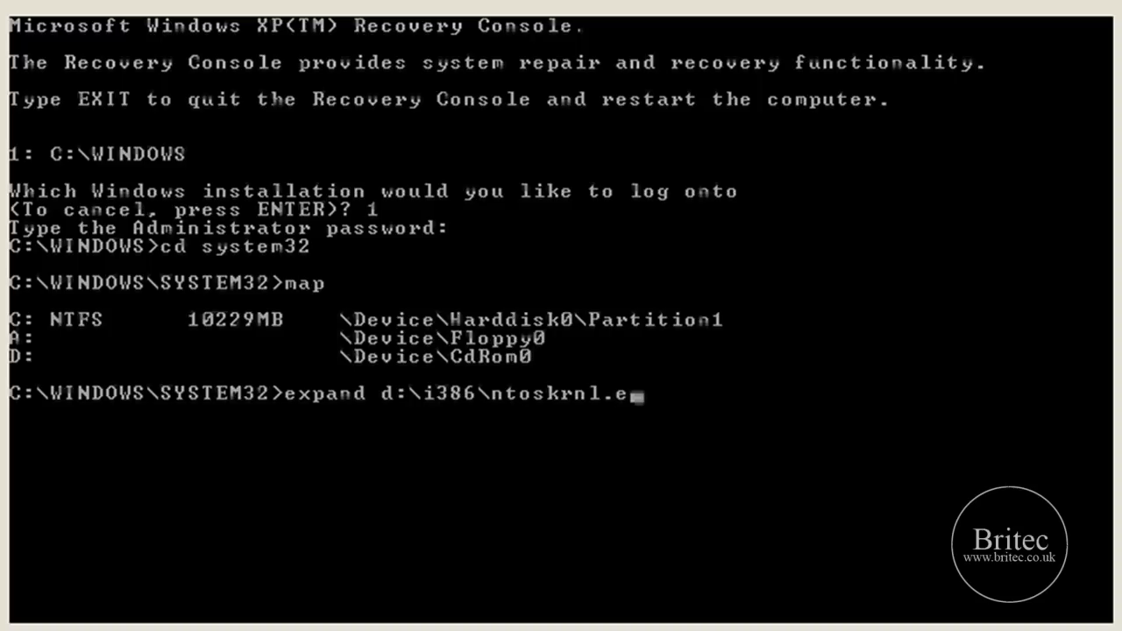
pyautogui.write('x')
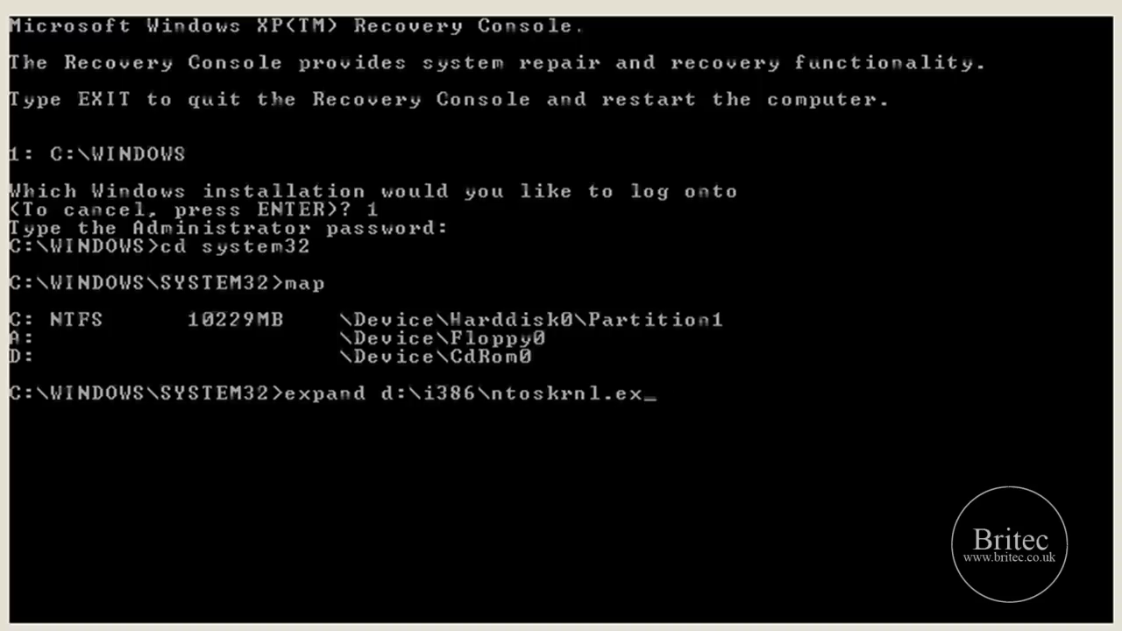
pyautogui.press('enter')
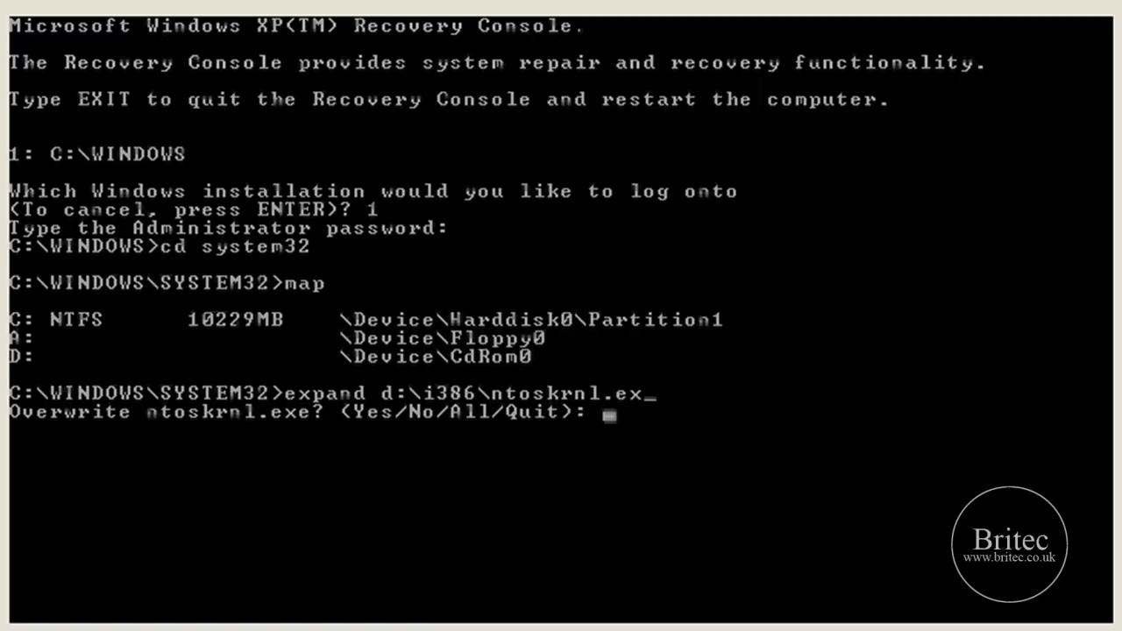
pyautogui.write('y')
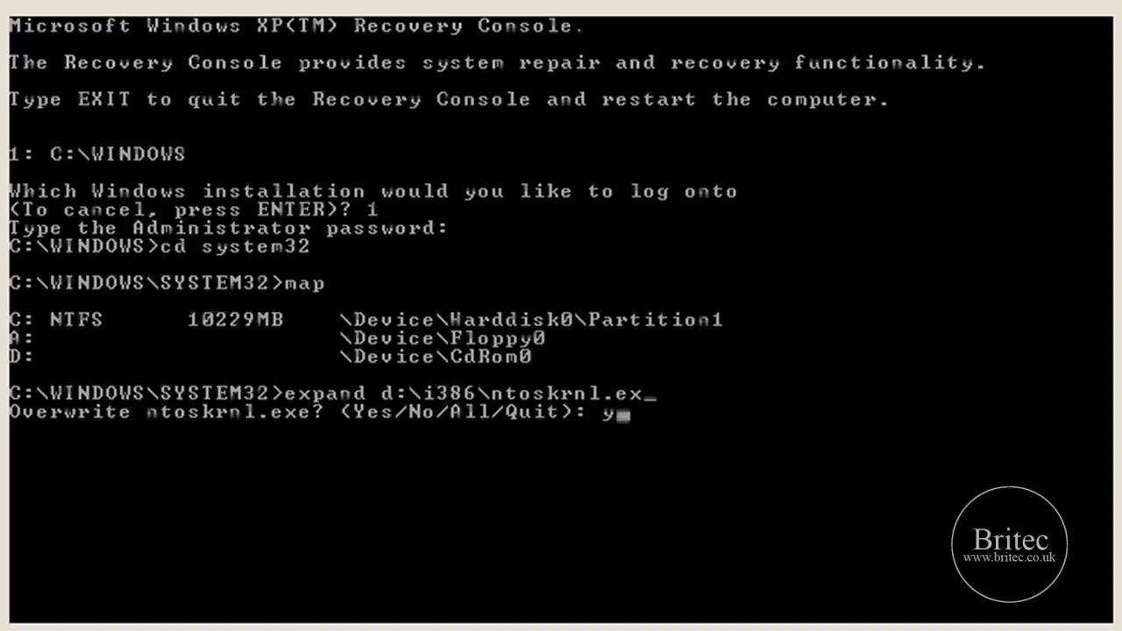
pyautogui.press('enter')
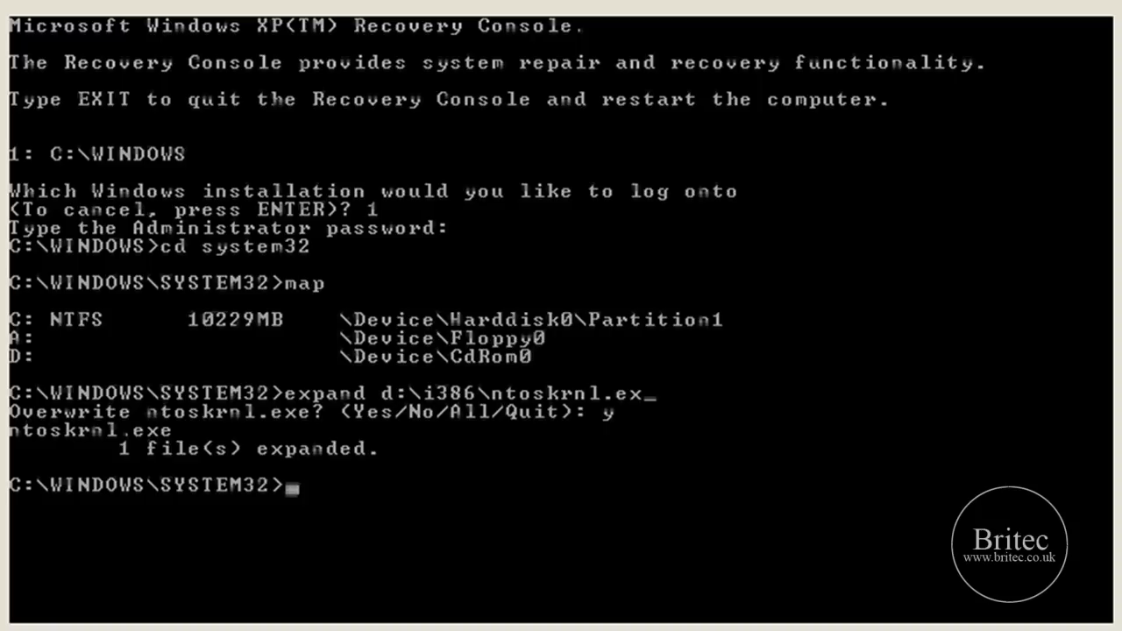
# Exit the Recovery Console so the machine restarts
pyautogui.write('ex')
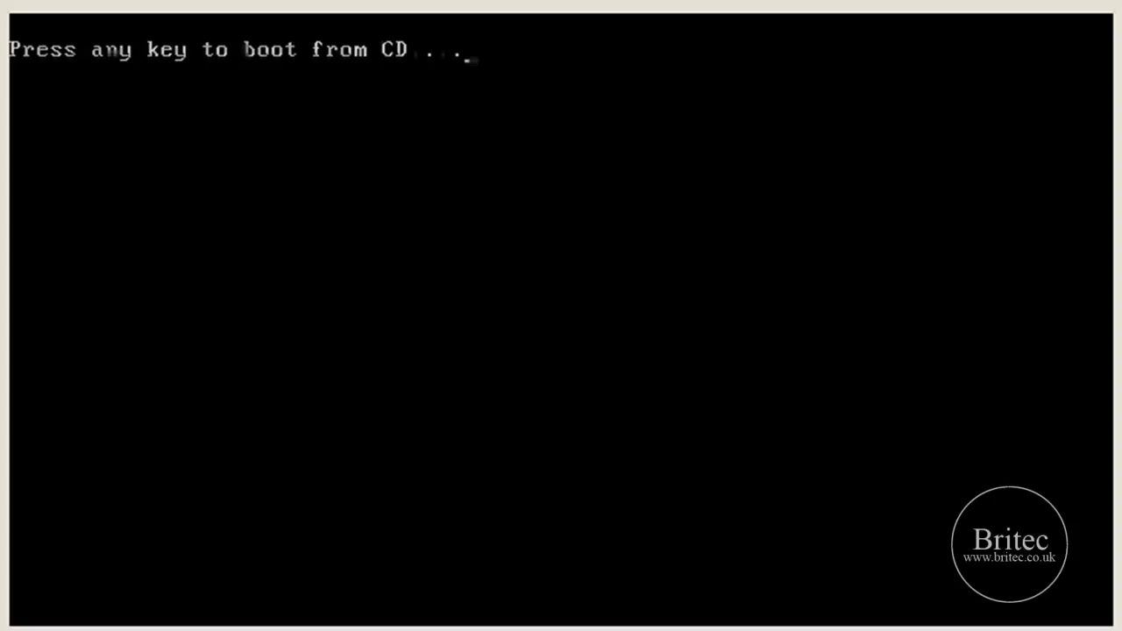
pyautogui.press('enter')
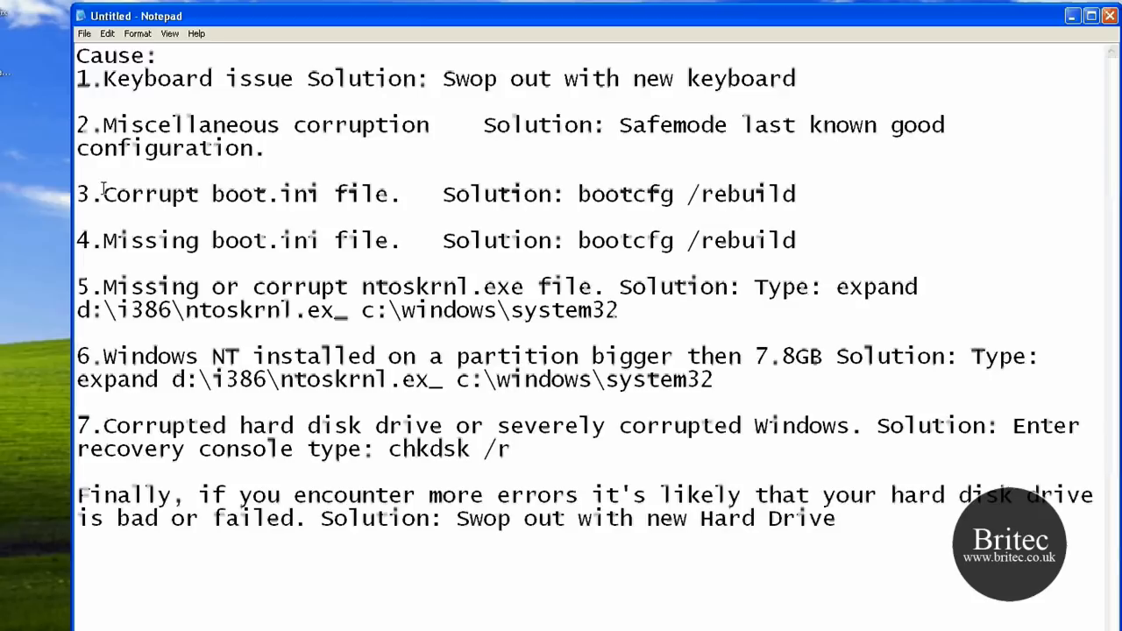
# Highlight boot-error causes and solutions in the Notepad summary list
pyautogui.moveTo(101, 193); pyautogui.dragTo(397, 192)
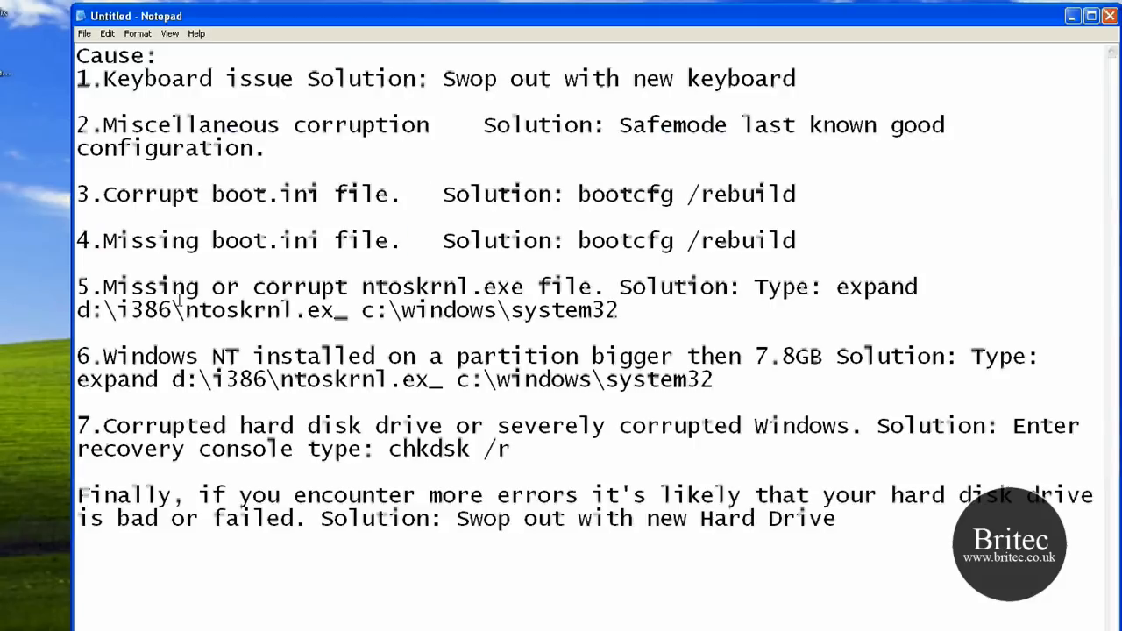
pyautogui.moveTo(102, 287); pyautogui.dragTo(519, 288)
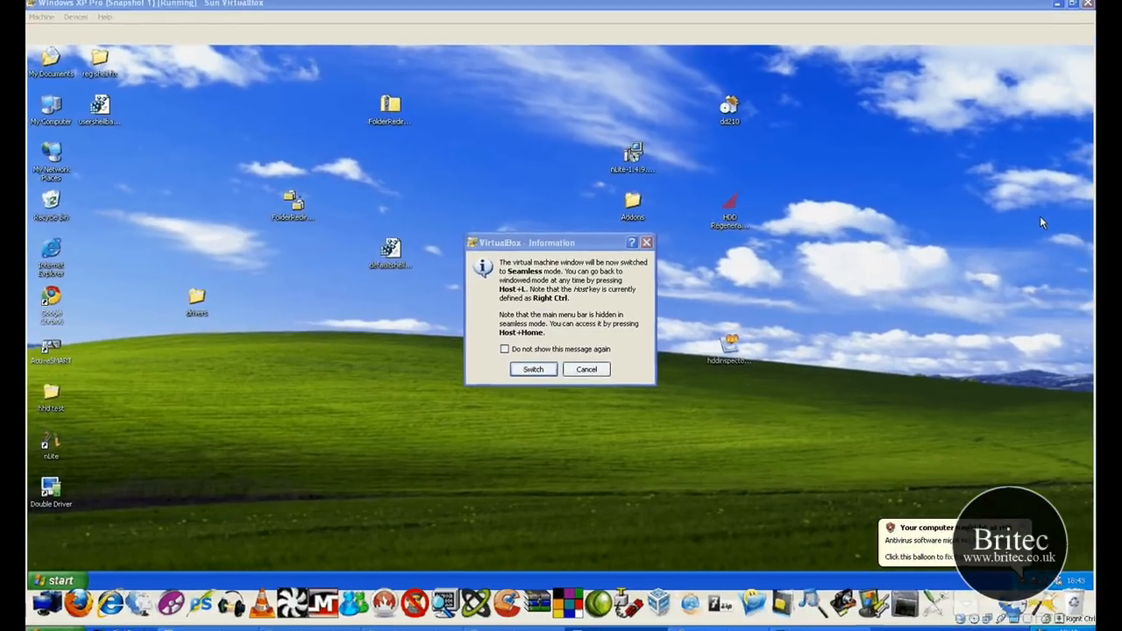
# Cancel the seamless-mode notice, keeping the XP machine in its normal window
pyautogui.click(586, 368)
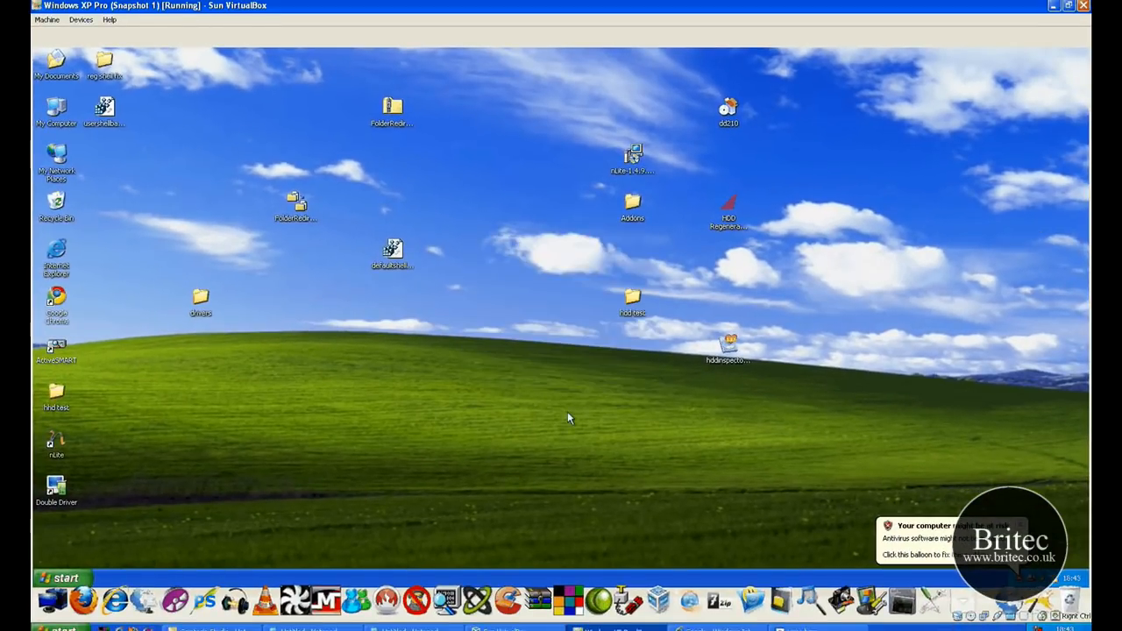
pyautogui.moveTo(554, 388)
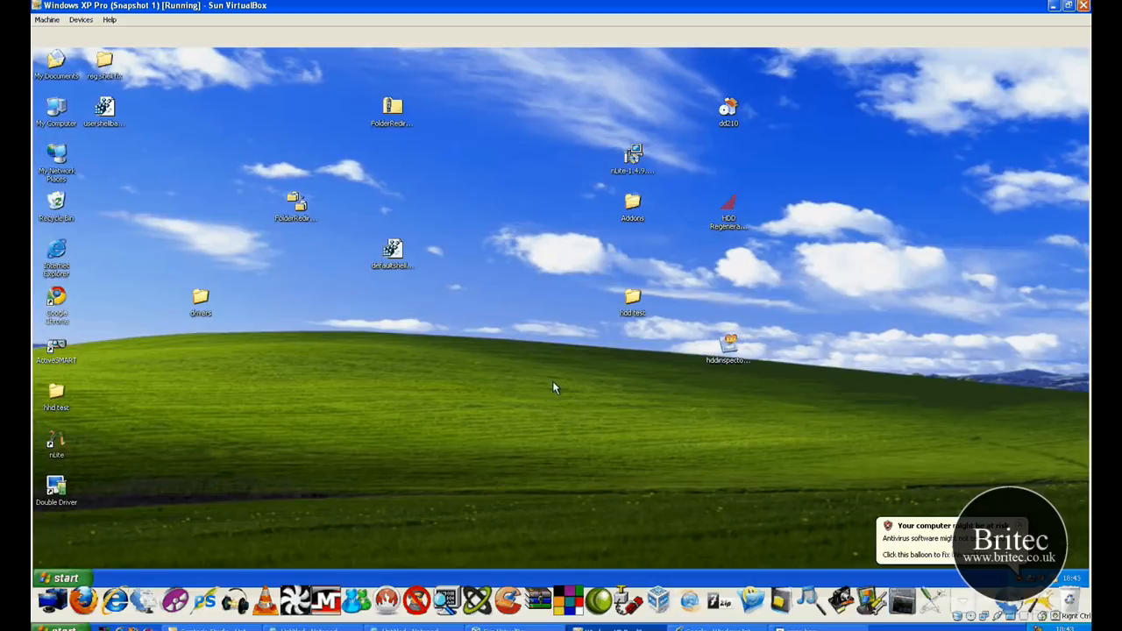
pyautogui.moveTo(596, 429)
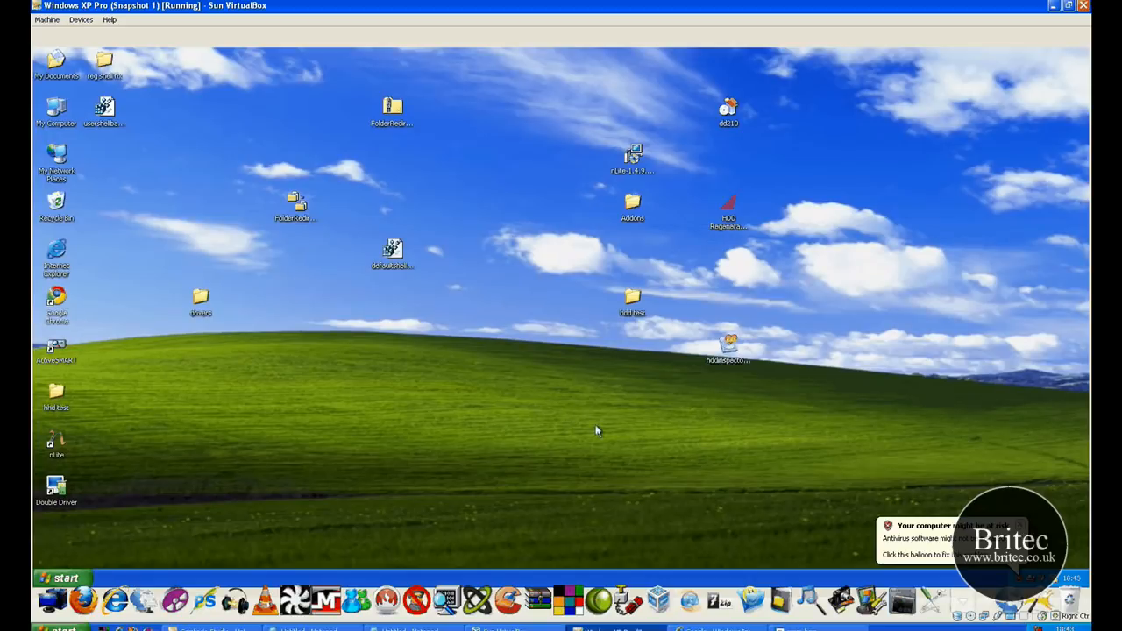